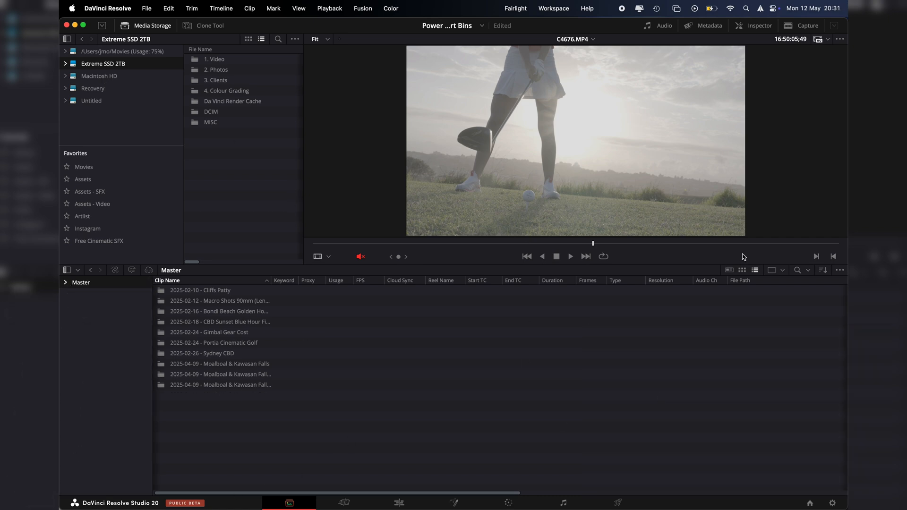
Step: Enable Show Smart Bins and Show Power Bins from the media pool's options menu
left_click(875, 284)
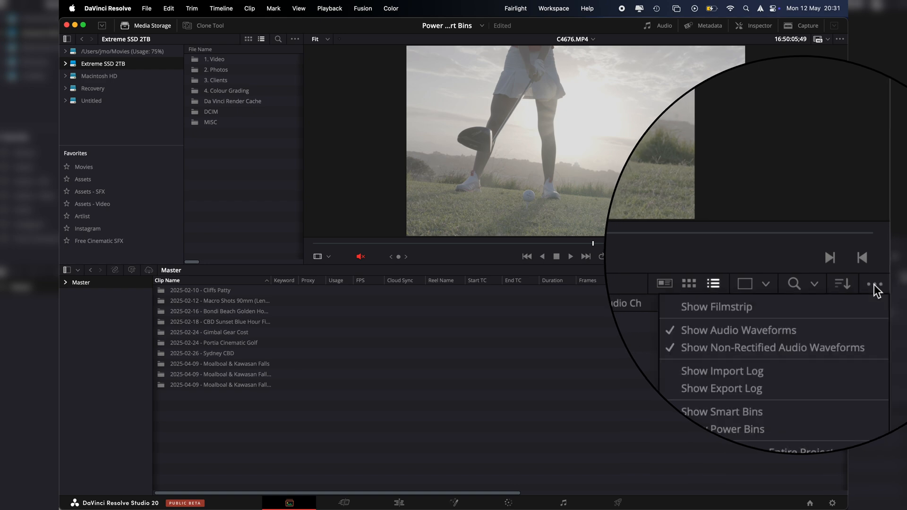
mouse_move(767, 358)
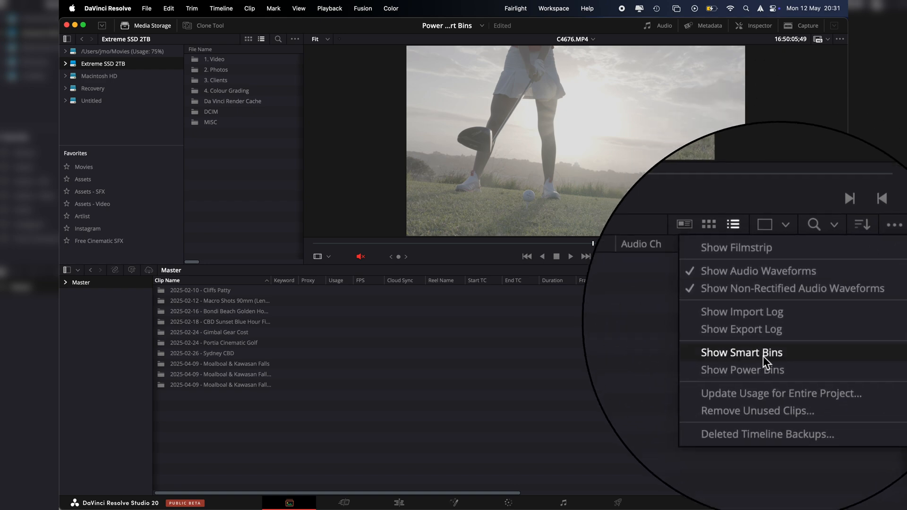
left_click(741, 353)
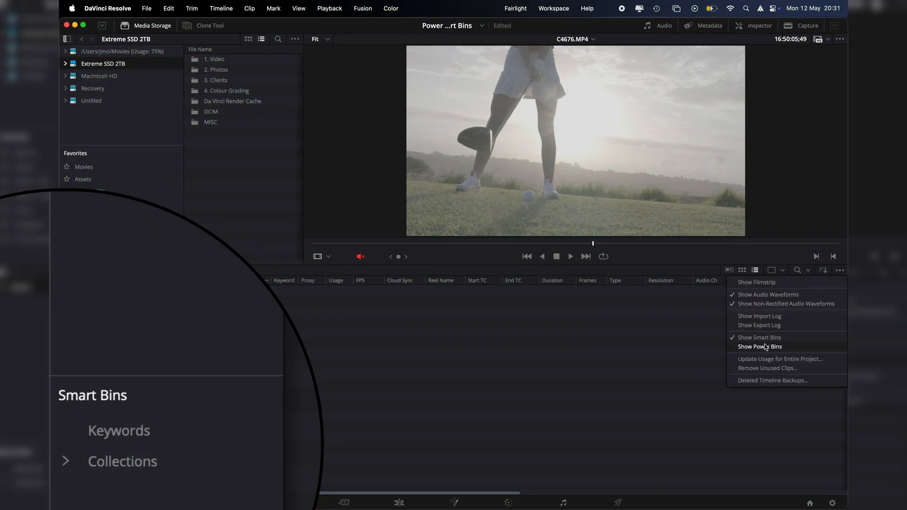
left_click(759, 346)
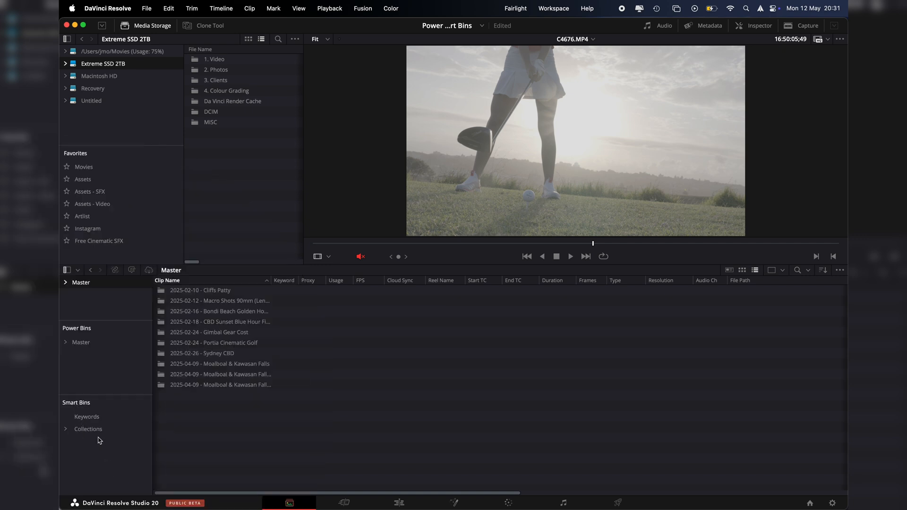
left_click(65, 431)
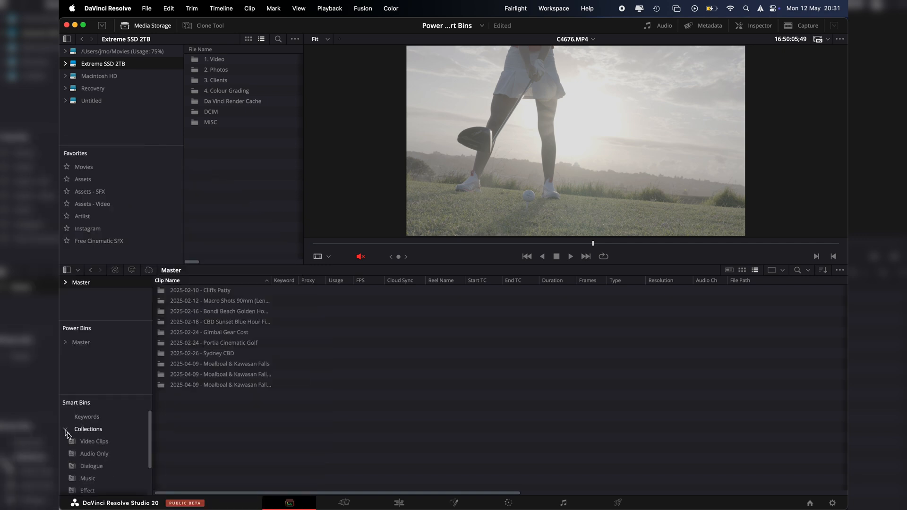
left_click(86, 417)
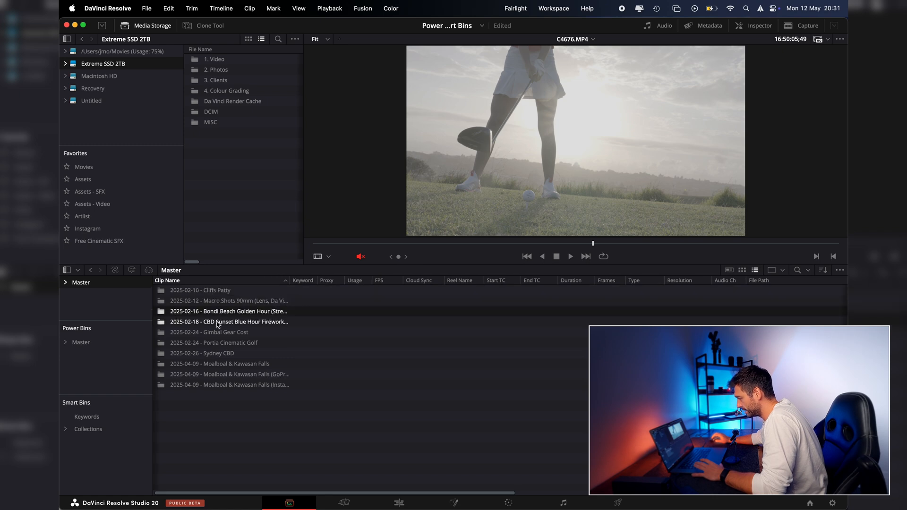
left_click(203, 353)
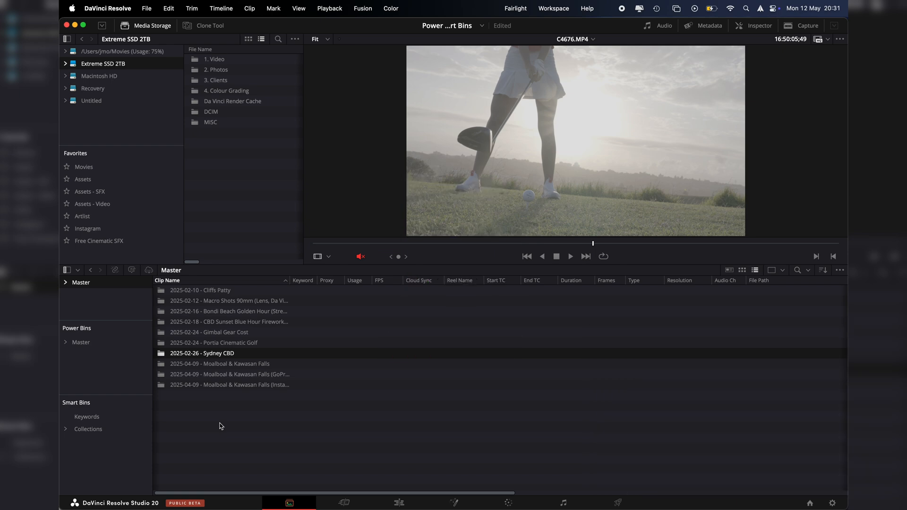
mouse_move(212, 420)
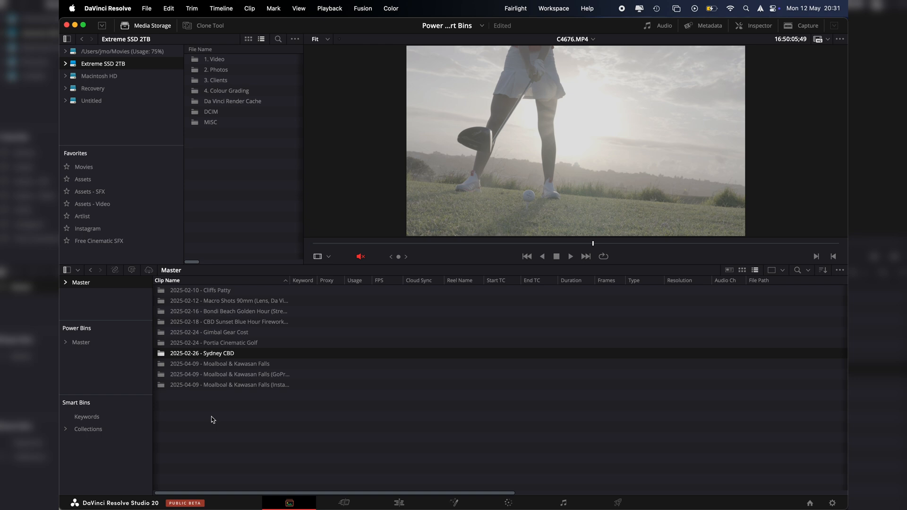
mouse_move(186, 299)
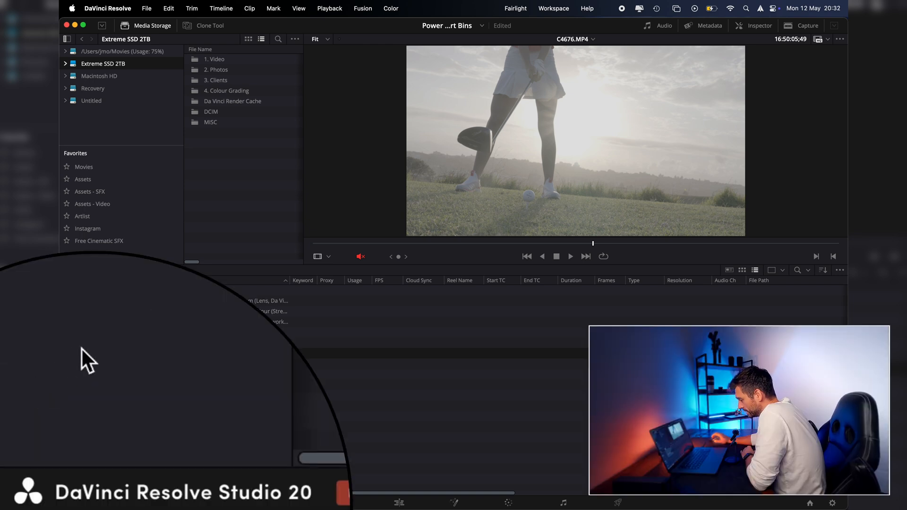
Step: Add a new smart bin and name it '30 FPS'
right_click(87, 356)
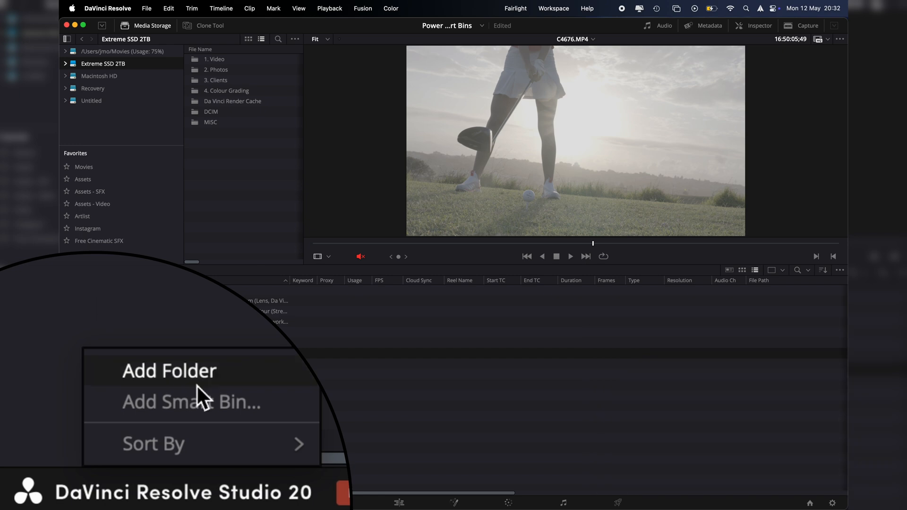
left_click(189, 402)
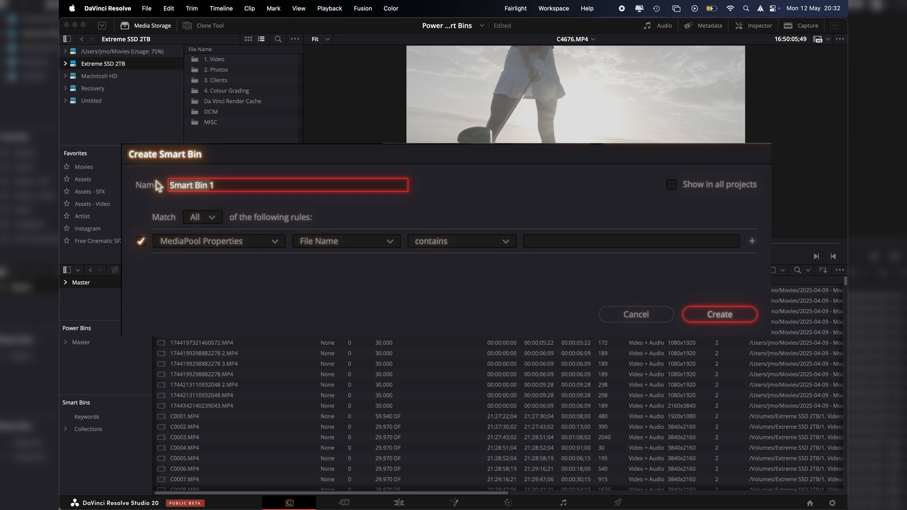
type("30 FPS")
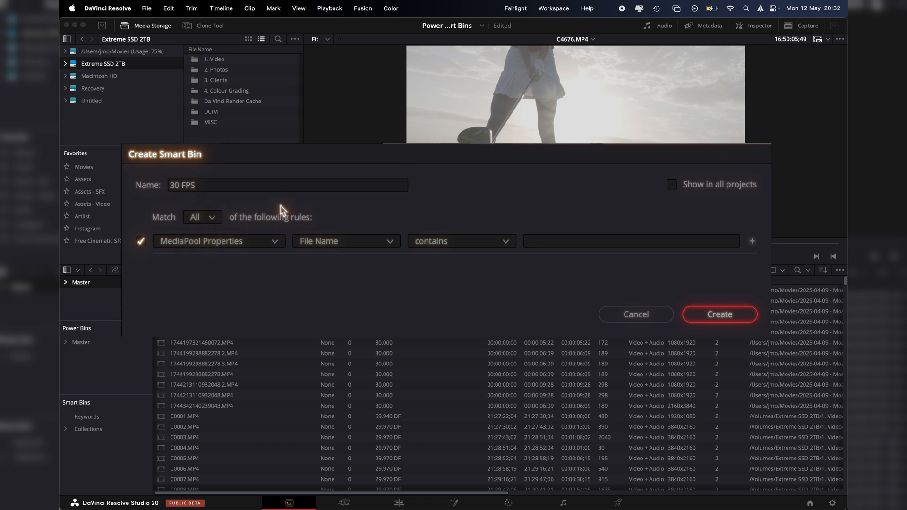
Step: Set the rule to Metadata - Clip Details > Shot Frame Rate is 30 and create the bin
left_click(219, 240)
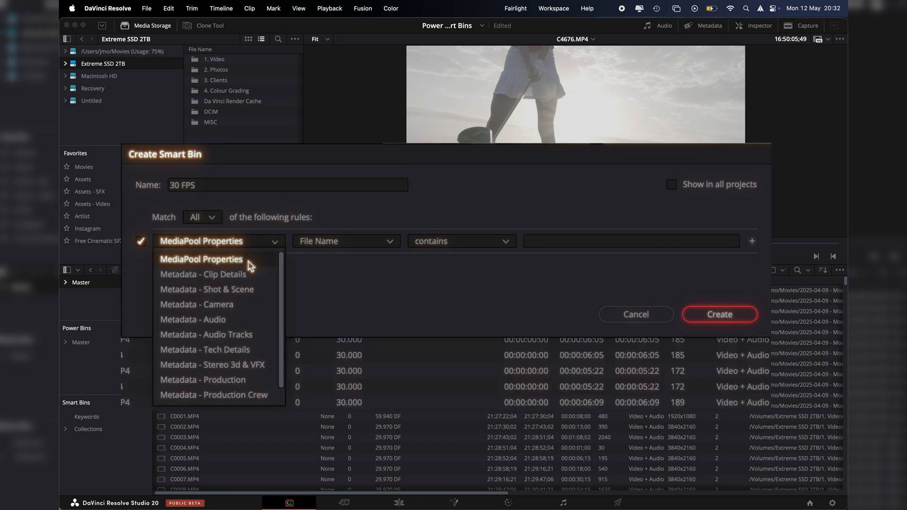
mouse_move(203, 274)
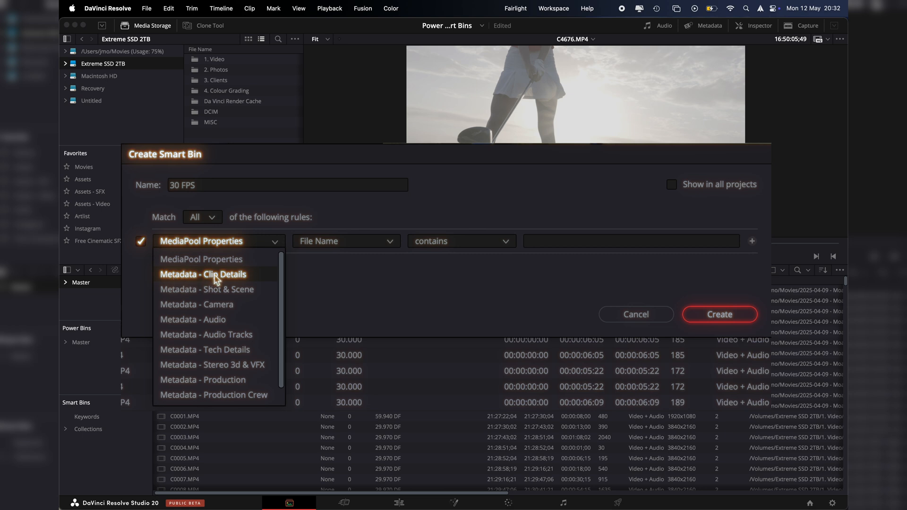
left_click(202, 274)
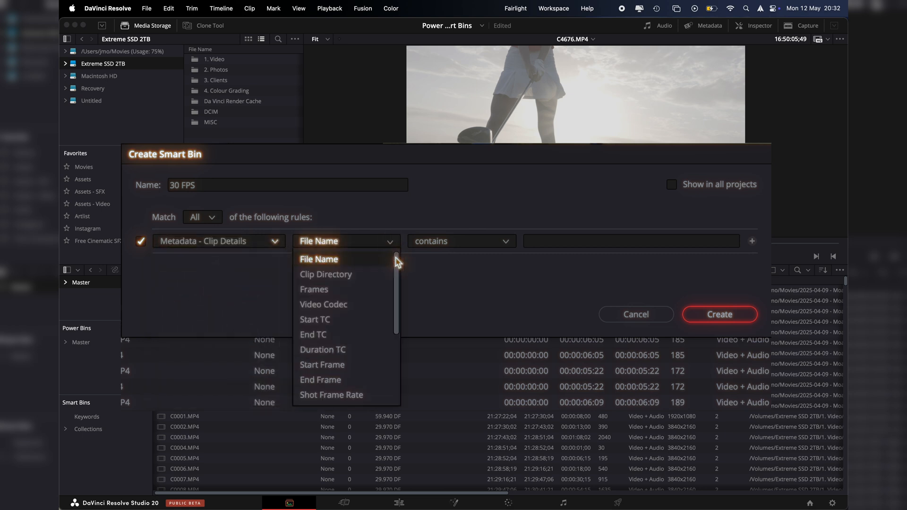
scroll("down", 3)
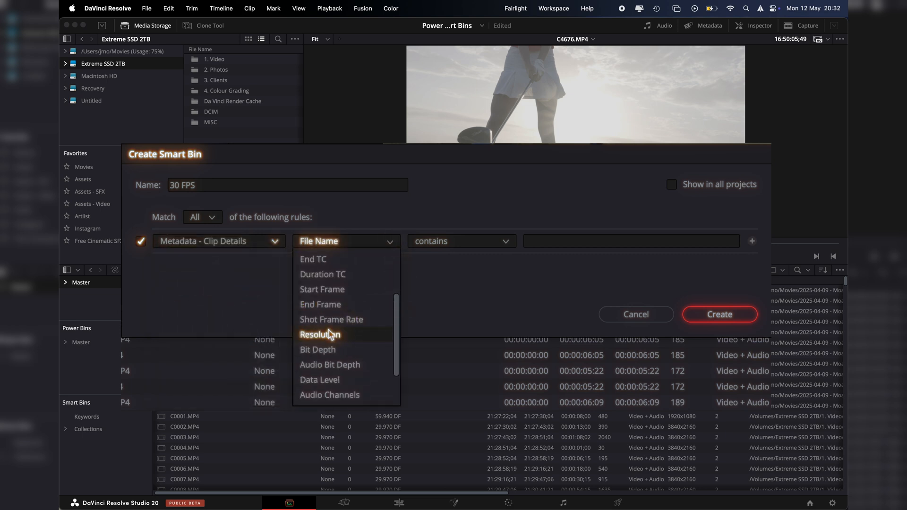
left_click(331, 319)
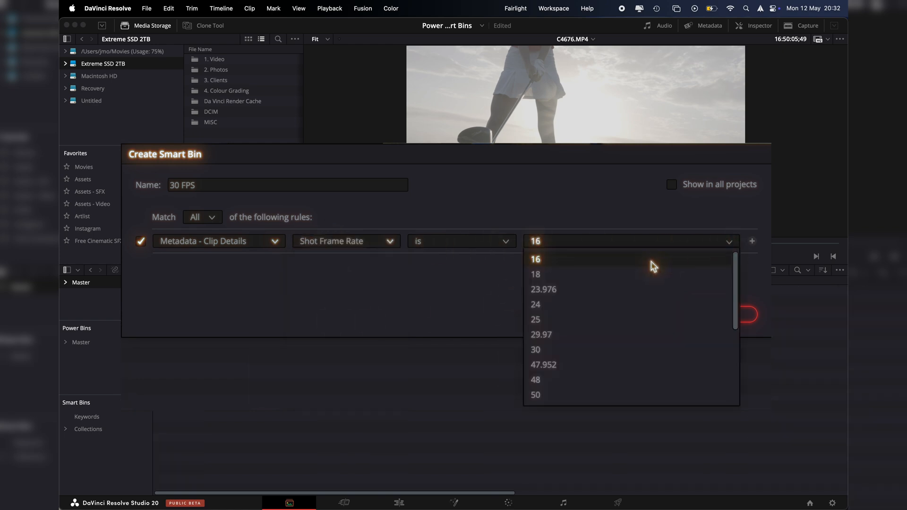
left_click(534, 350)
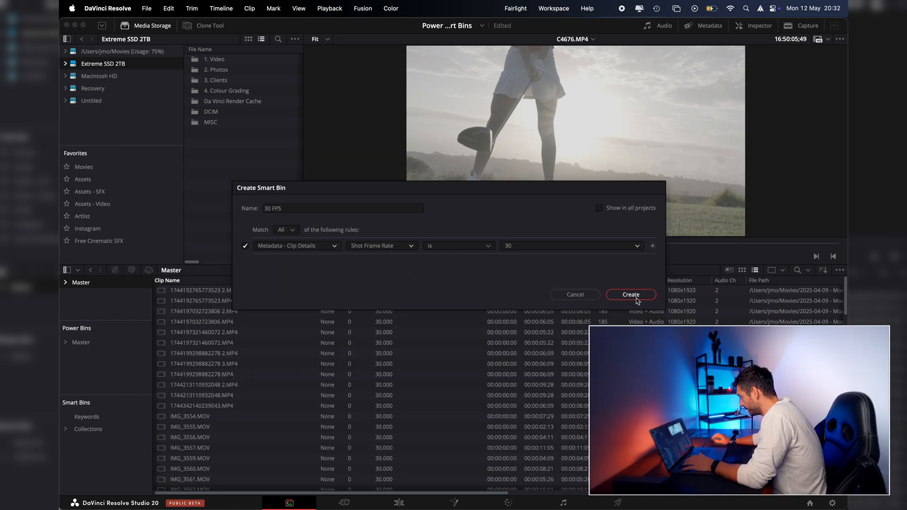
left_click(630, 295)
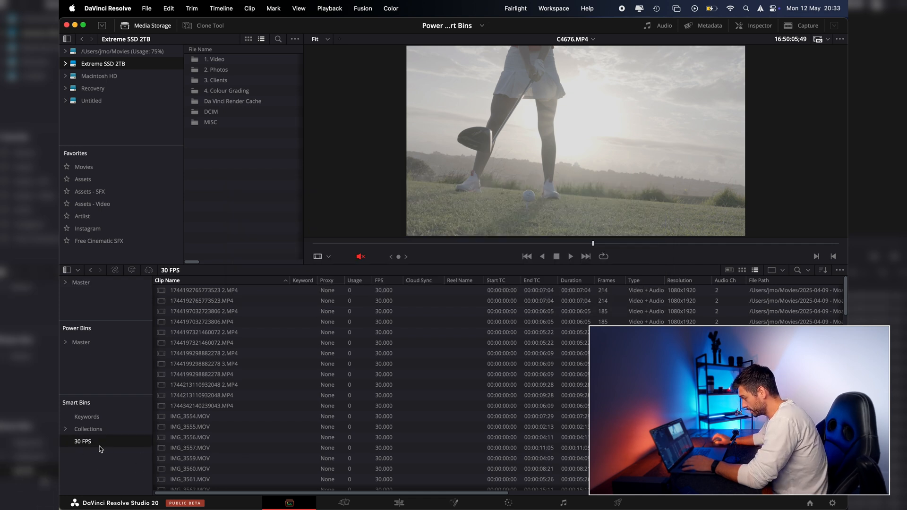
Step: Scroll the 30 FPS bin and load one of its clips into the viewer
scroll("down", 3)
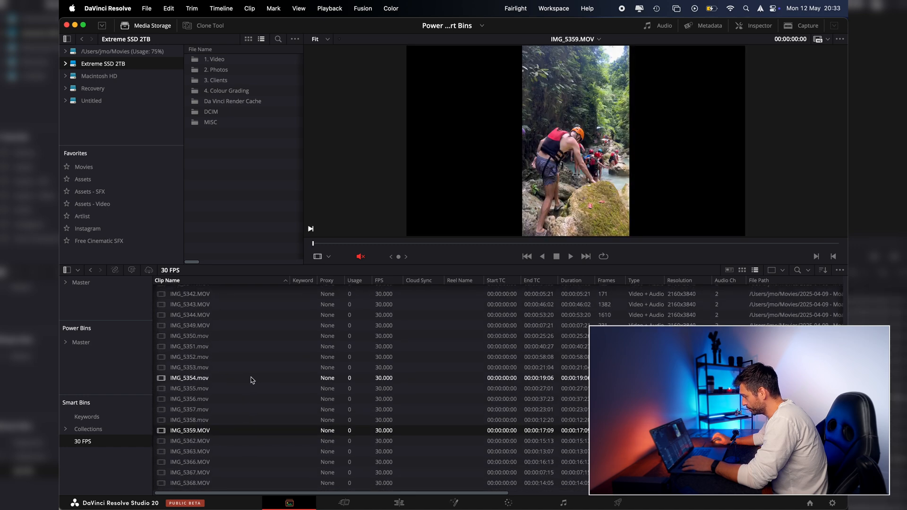
left_click(189, 441)
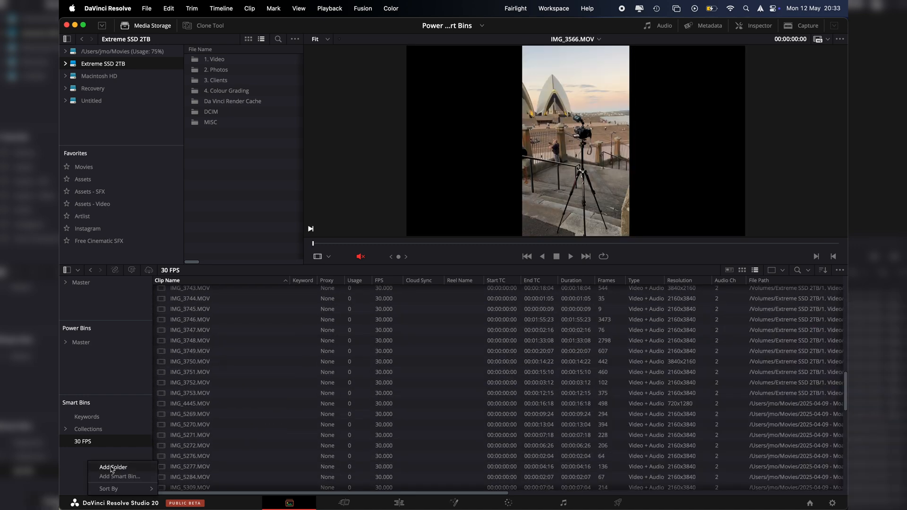
Step: Start a new smart bin named 60 FPS with Shot Frame Rate is 60
left_click(120, 477)
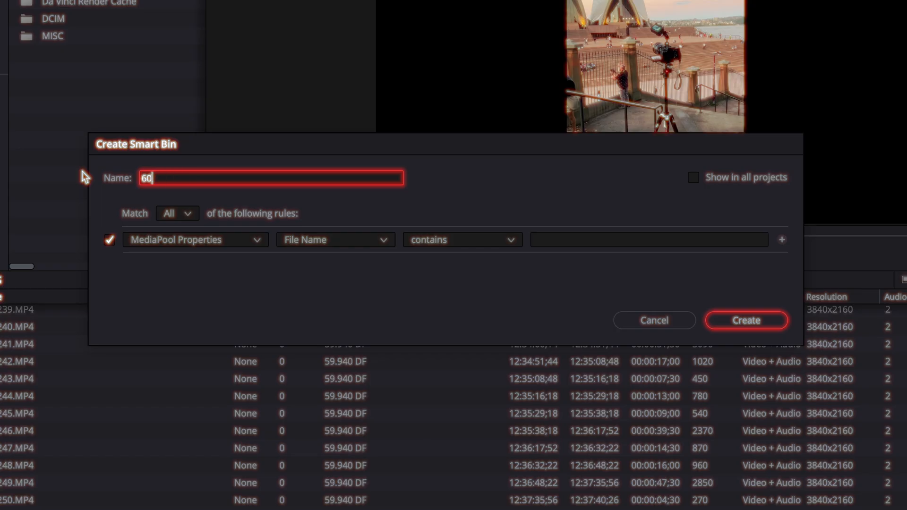
left_click(256, 239)
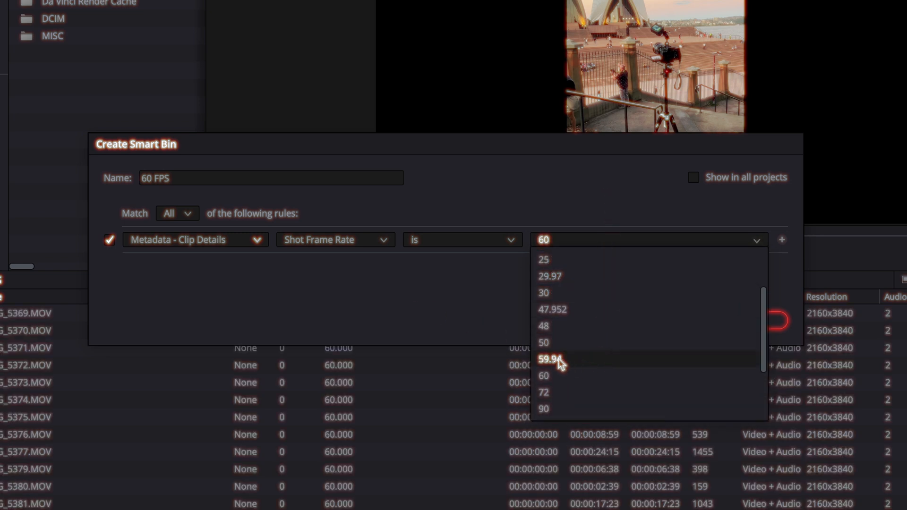
left_click(543, 375)
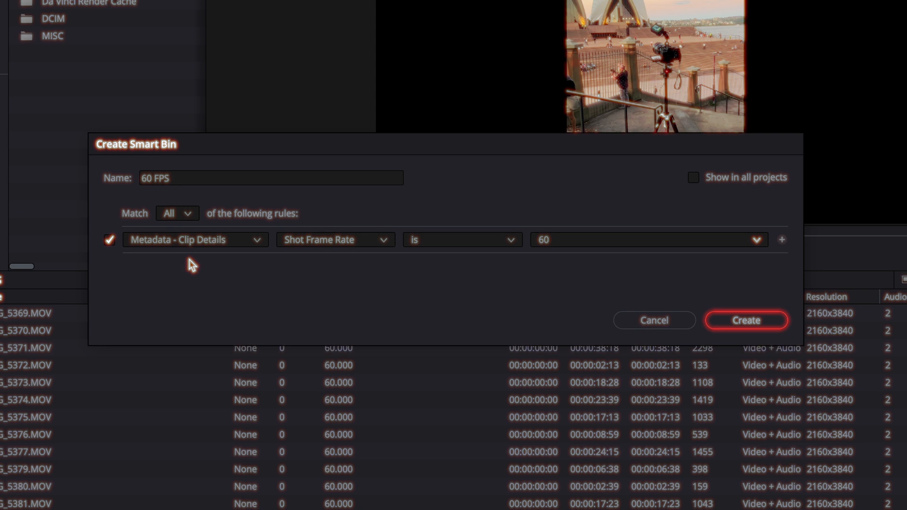
mouse_move(508, 264)
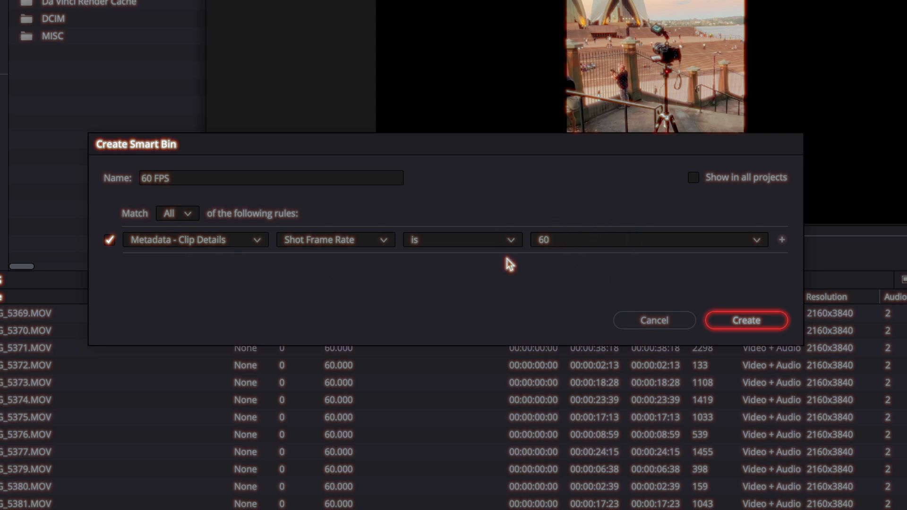
Step: Add a second rule for Shot Frame Rate 59.94 and set the bin to match any rule
left_click(781, 239)
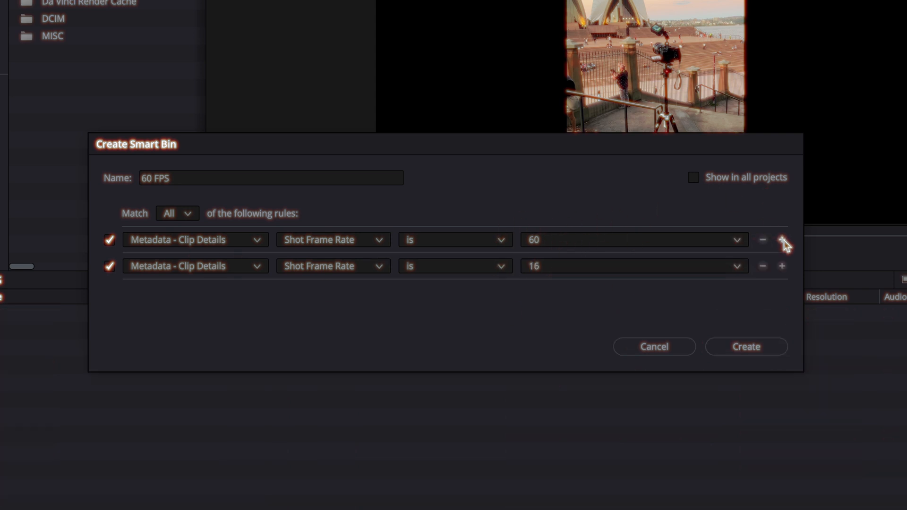
mouse_move(581, 275)
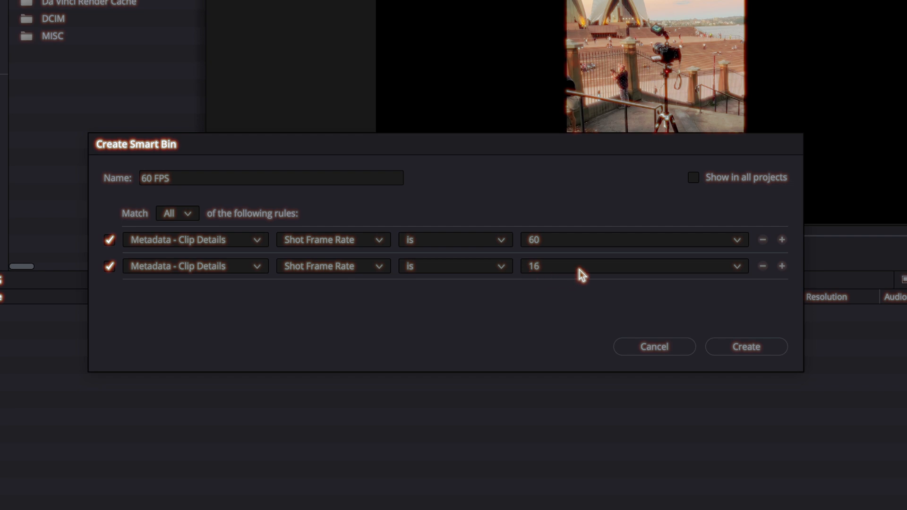
left_click(177, 213)
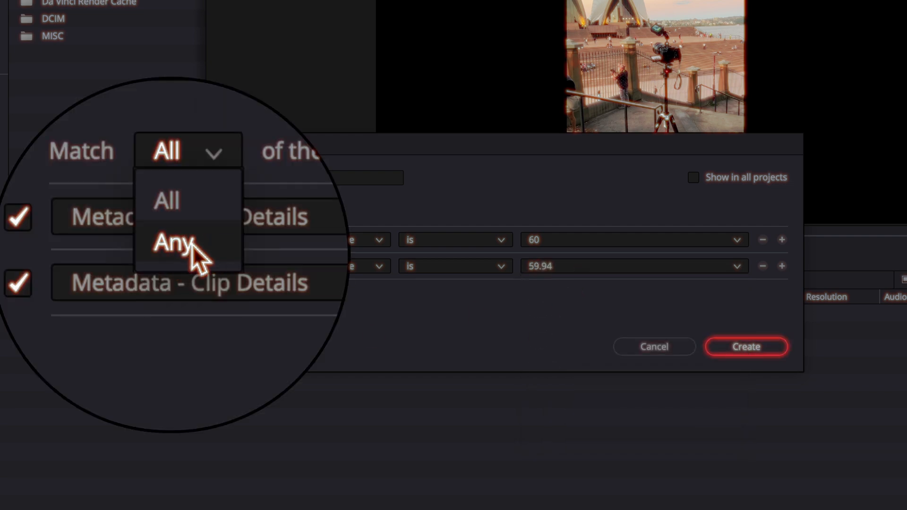
mouse_move(432, 221)
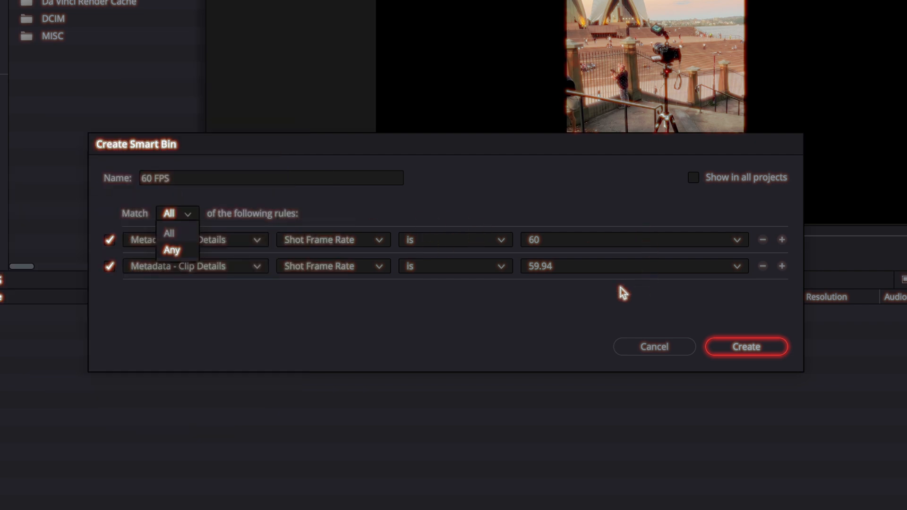
mouse_move(51, 470)
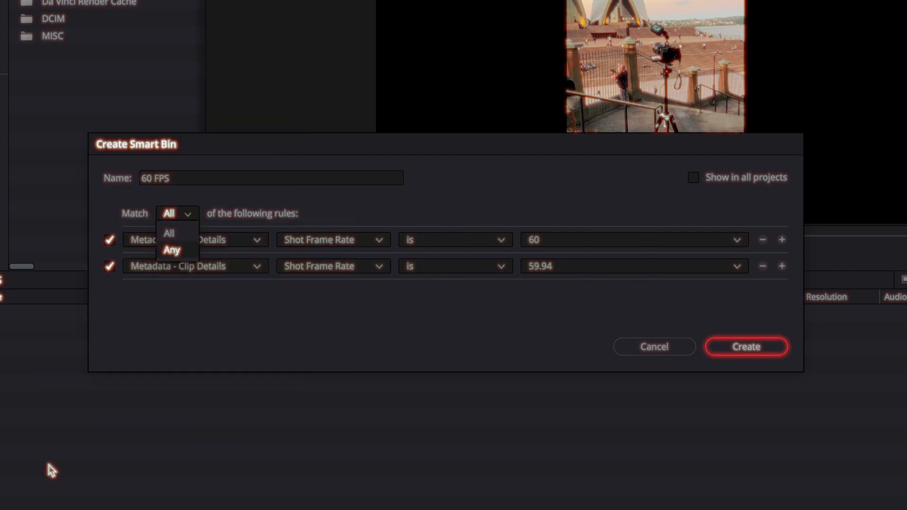
mouse_move(153, 199)
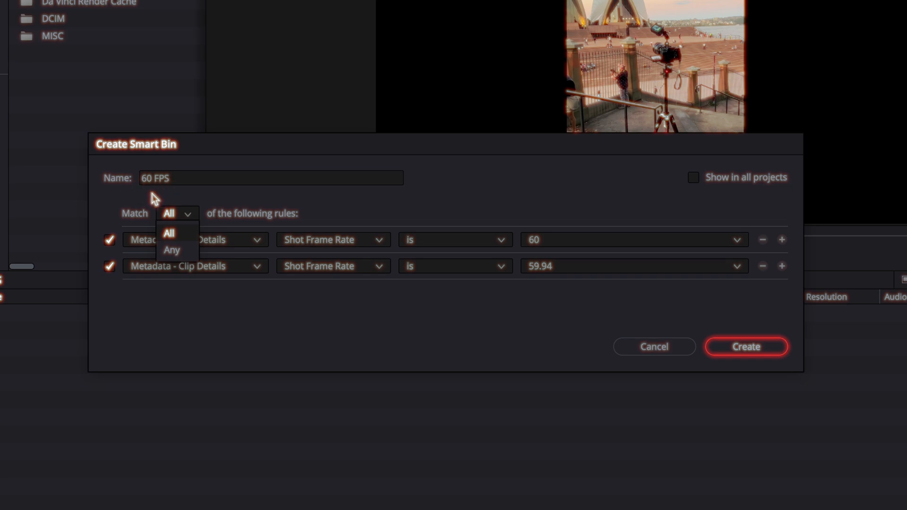
left_click(171, 250)
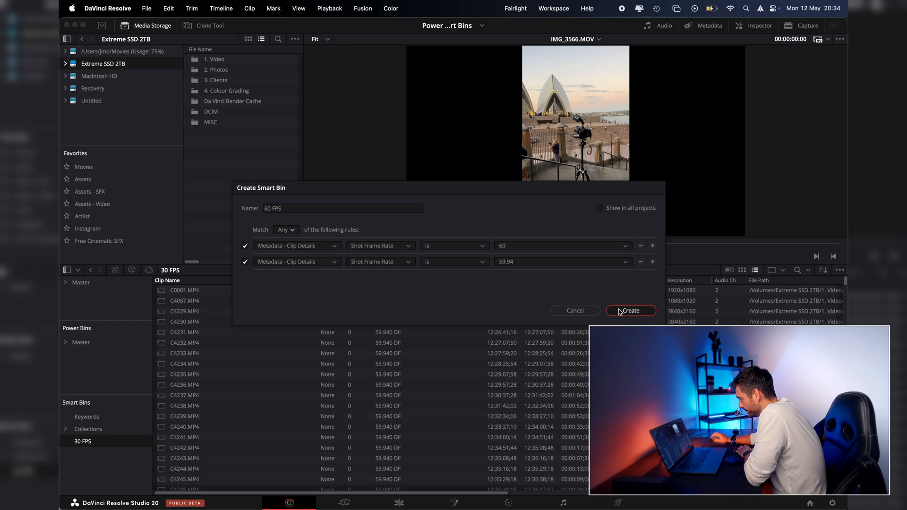
Step: Create the 60 FPS smart bin and scroll through its 59.94 fps clips
left_click(631, 310)
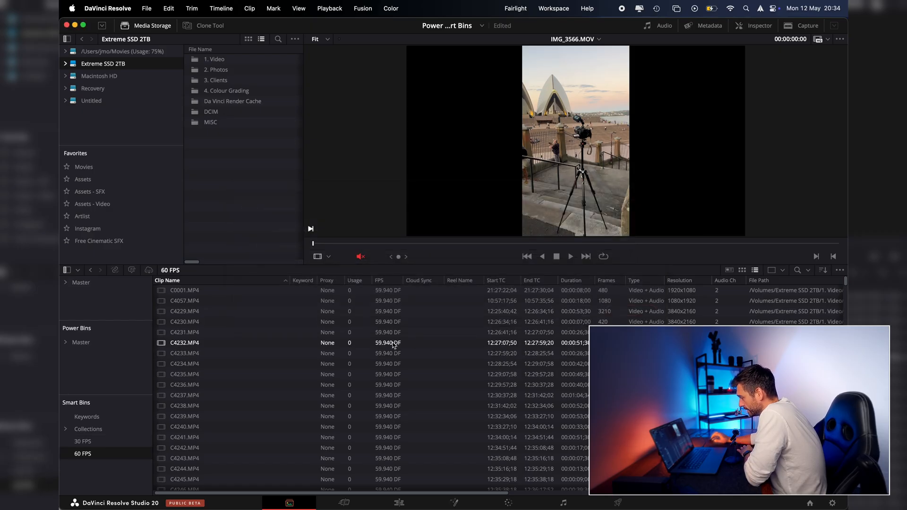
scroll("down", 3)
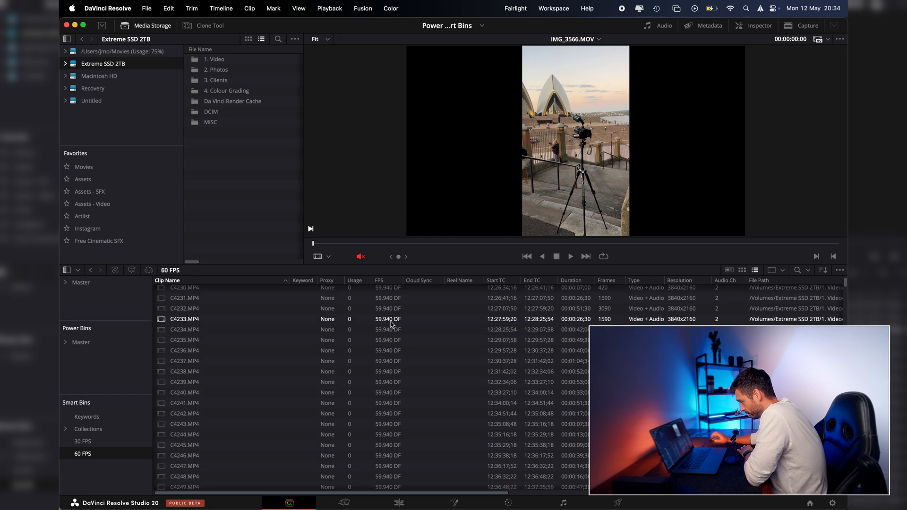
scroll("down", 3)
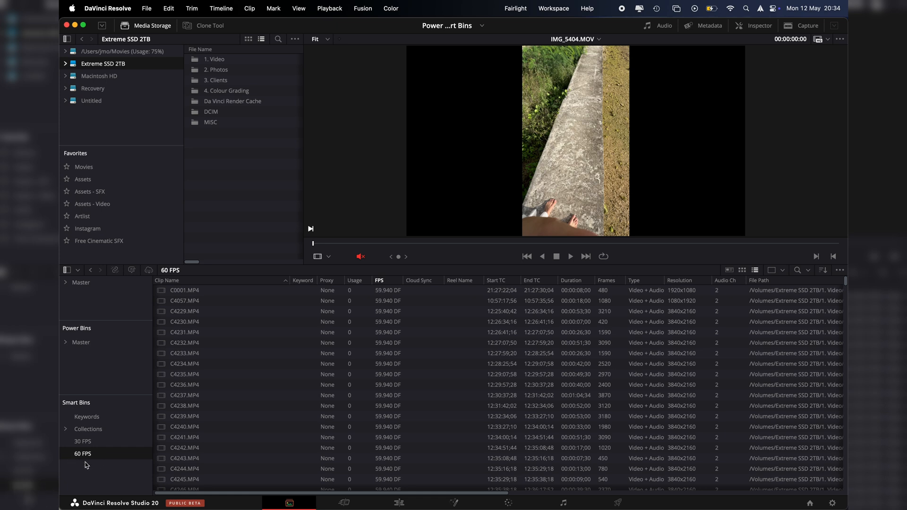
mouse_move(84, 478)
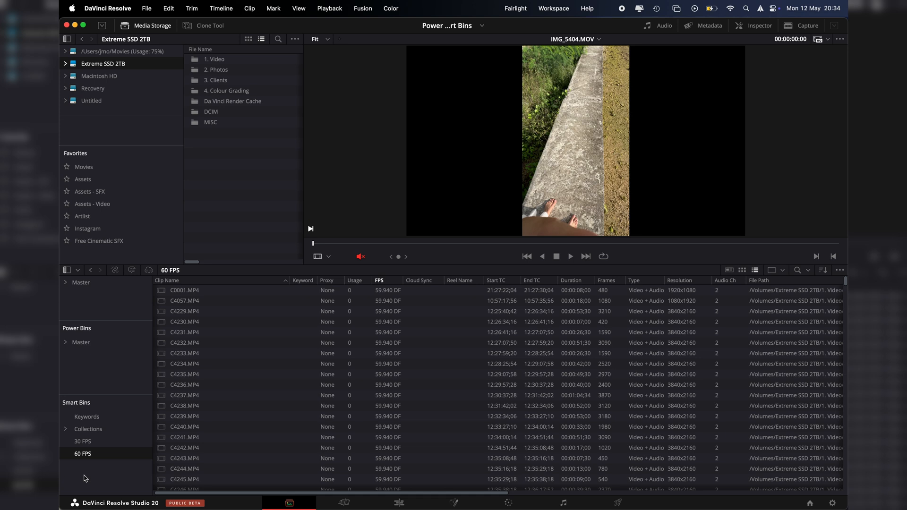
Step: Add a 'DJI' smart bin whose rule is File Name contains DJI and create it
right_click(85, 478)
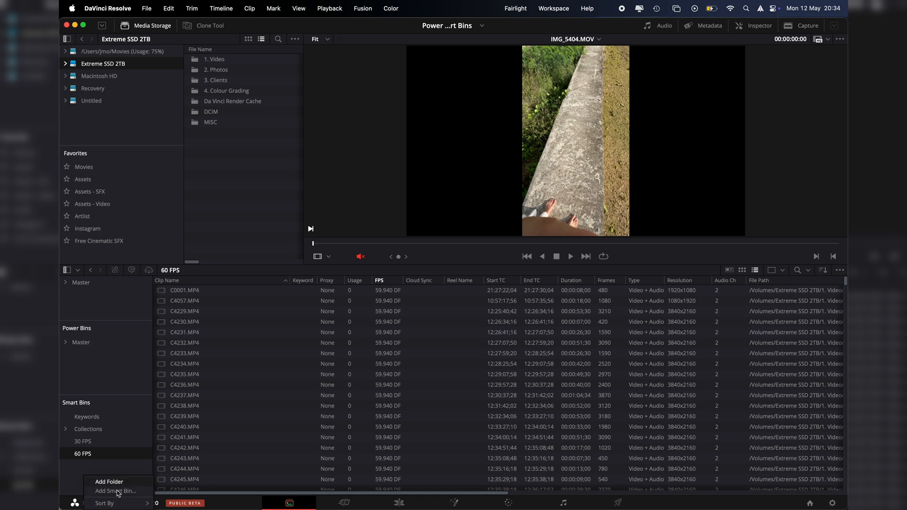
left_click(115, 492)
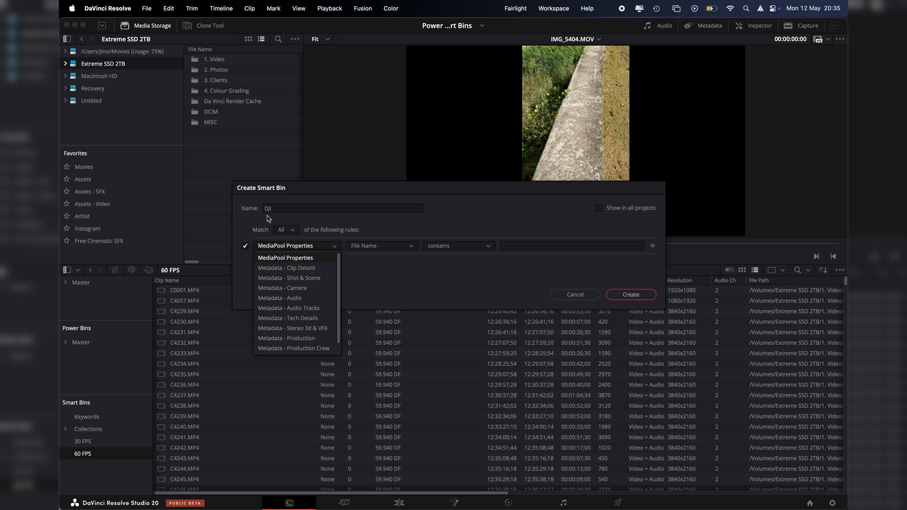
mouse_move(295, 259)
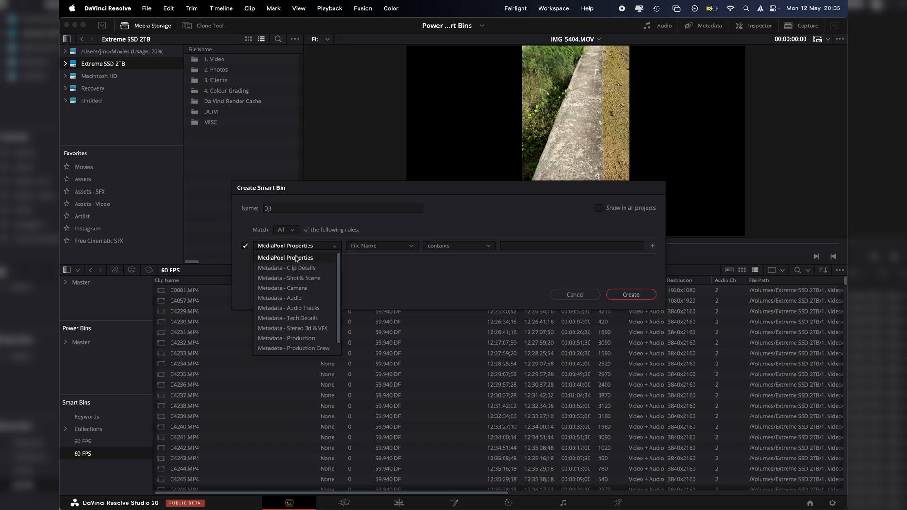
mouse_move(265, 226)
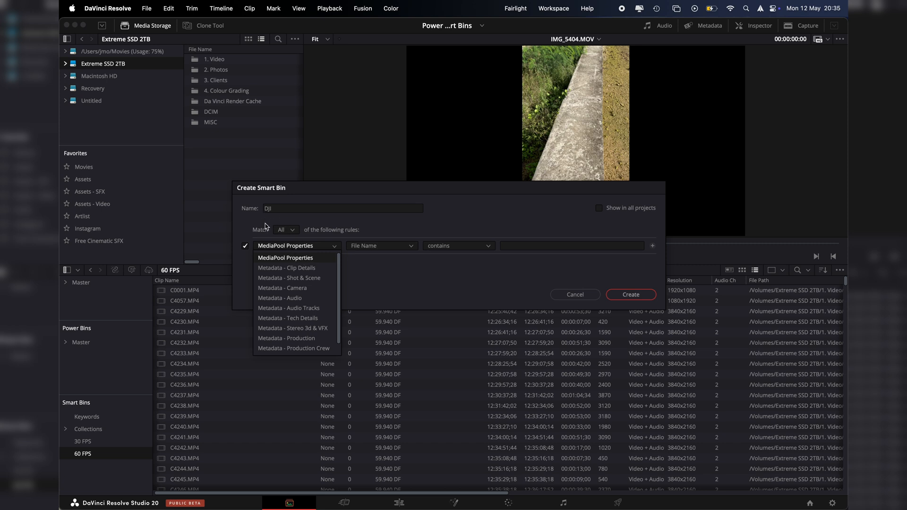
left_click(285, 268)
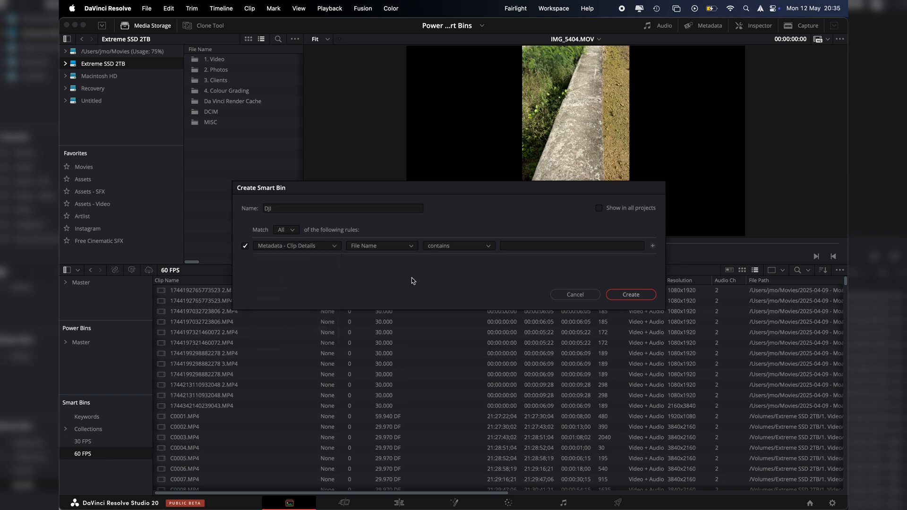
type("DJI")
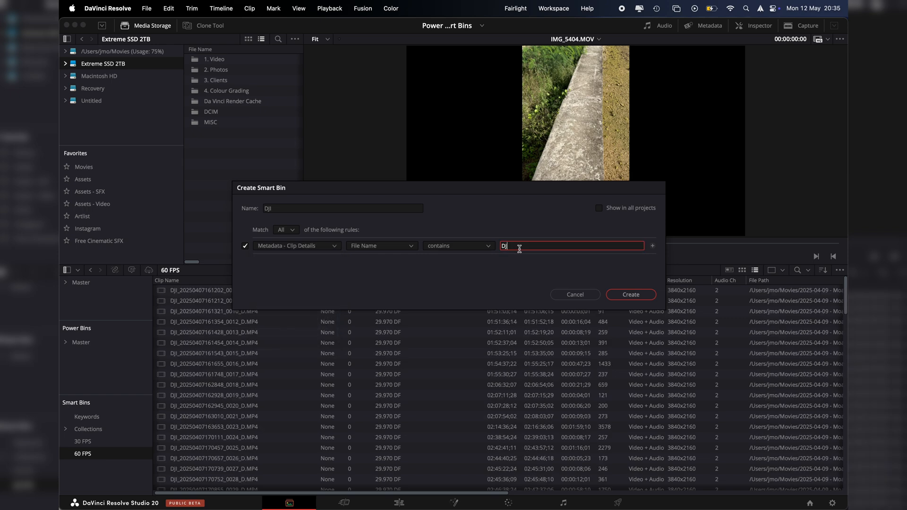
left_click(630, 295)
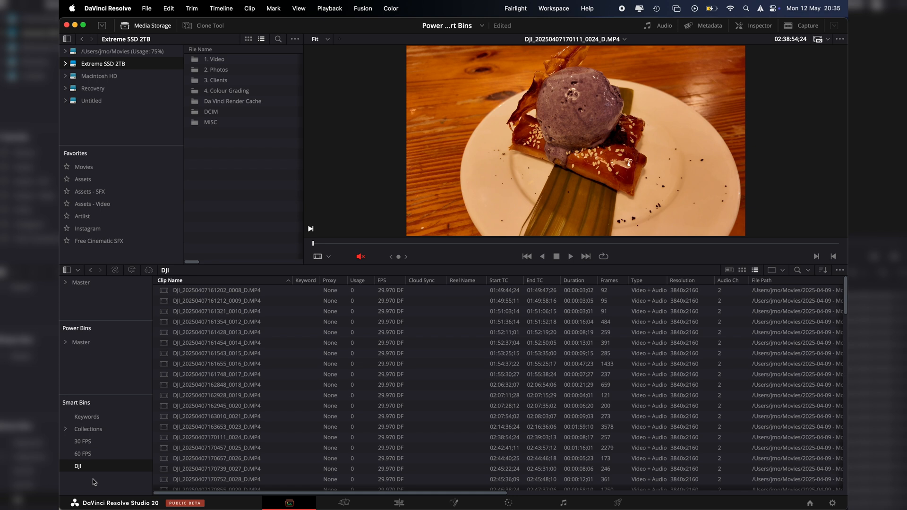
mouse_move(107, 394)
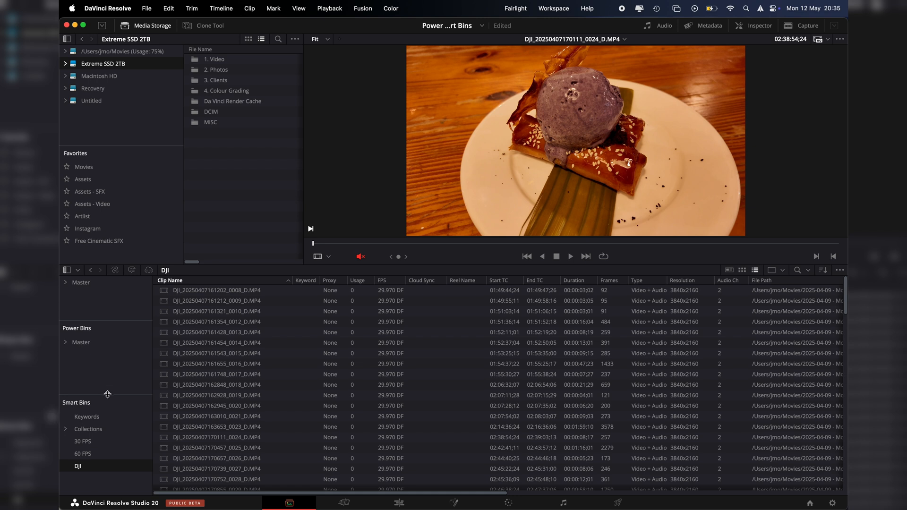
Step: Switch to the Edit page and view the 30 FPS and 60 FPS smart bins there
left_click(399, 502)
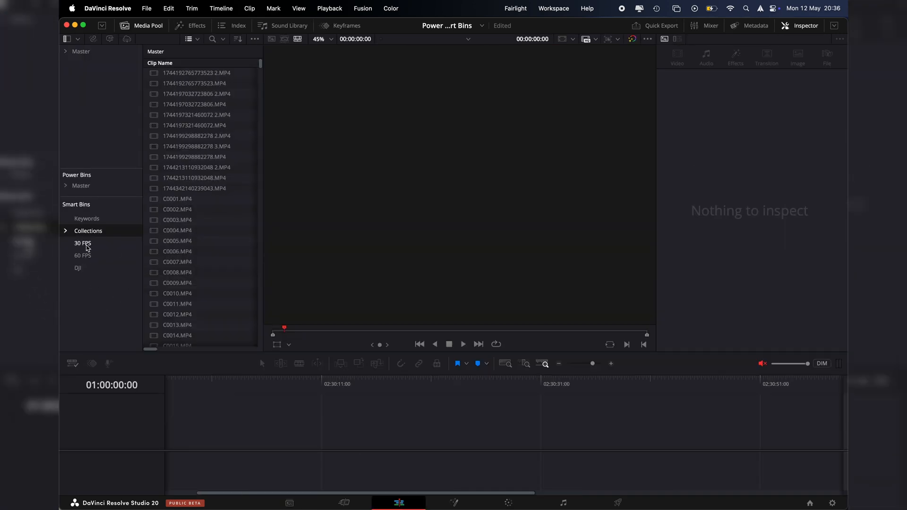
mouse_move(84, 248)
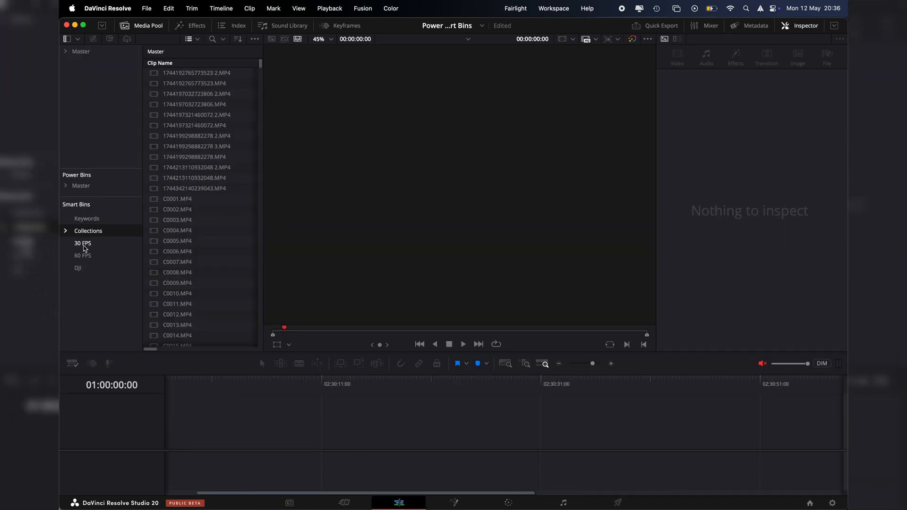
left_click(82, 243)
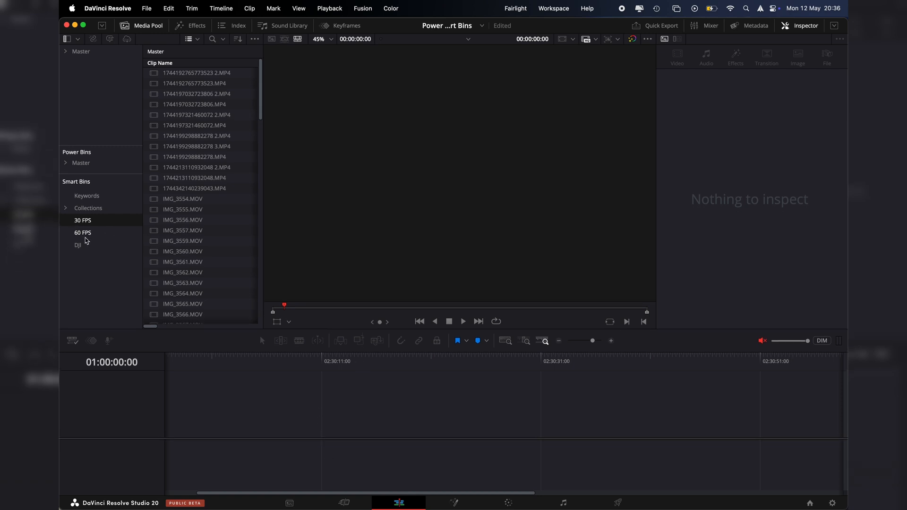
mouse_move(81, 238)
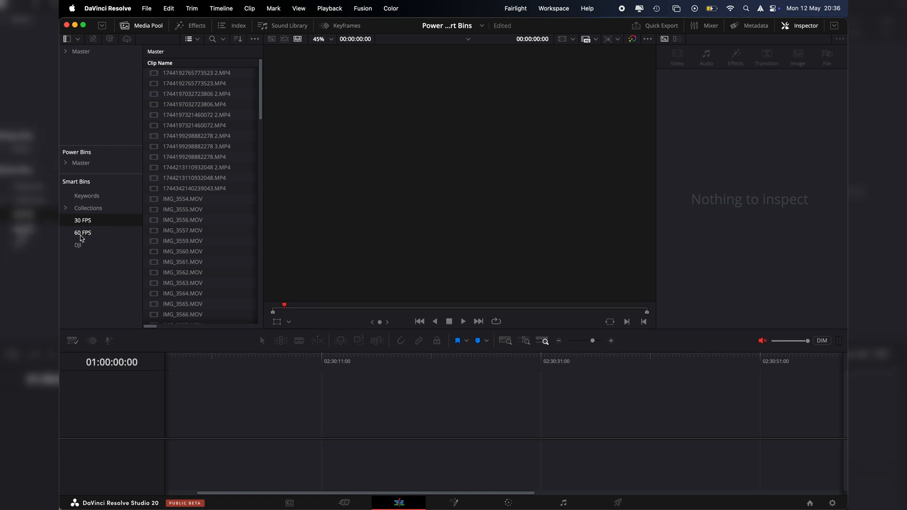
left_click(78, 245)
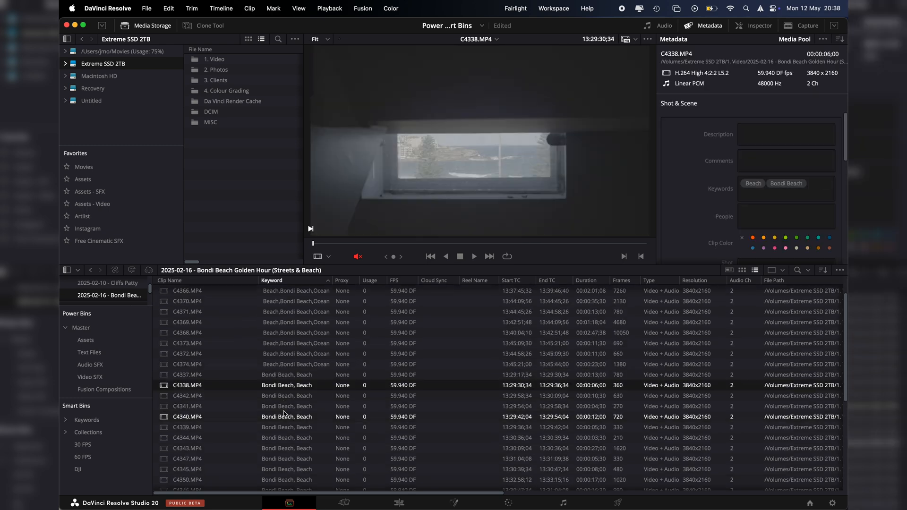
Step: Select several Bondi Beach Golden Hour clips to read their Beach and Bondi Beach keywords
scroll("down", 3)
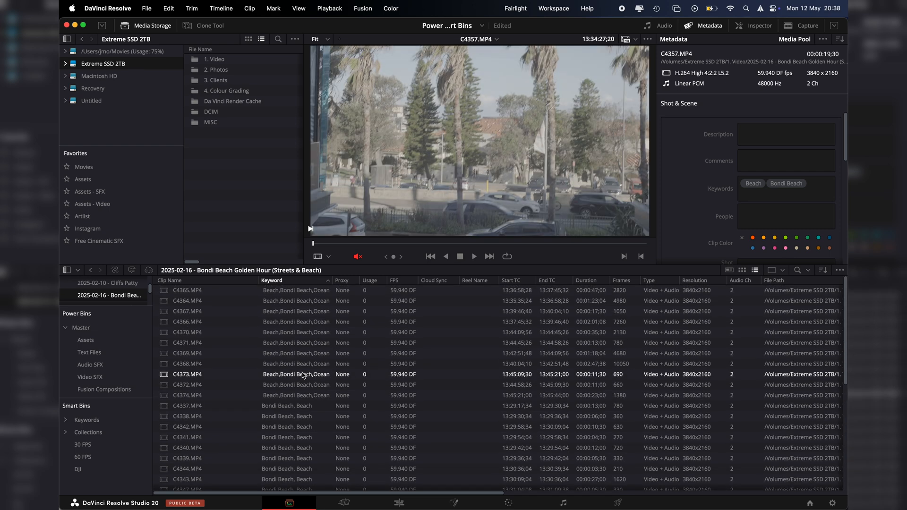
left_click(186, 310)
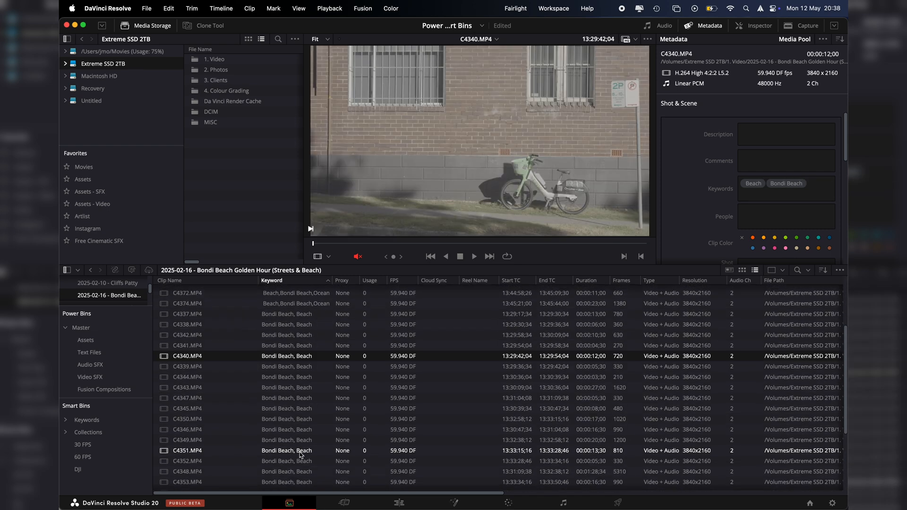
scroll("up", 3)
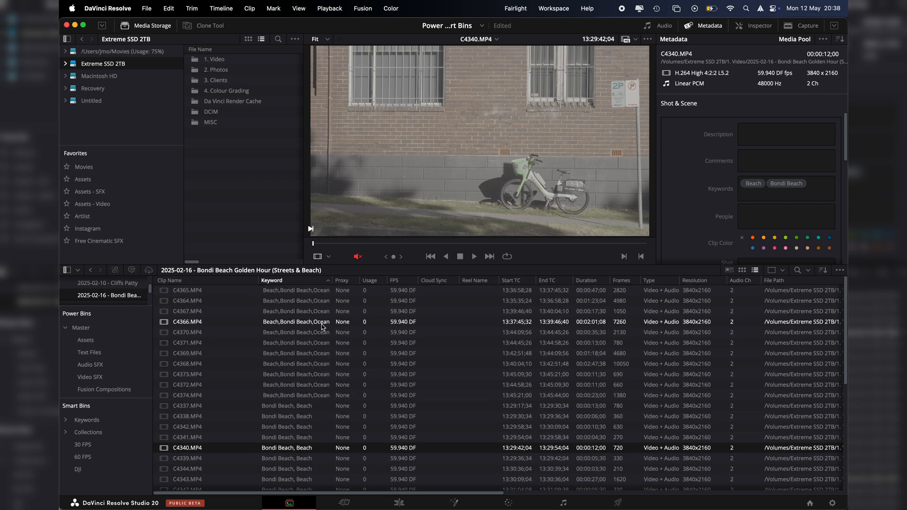
left_click(809, 183)
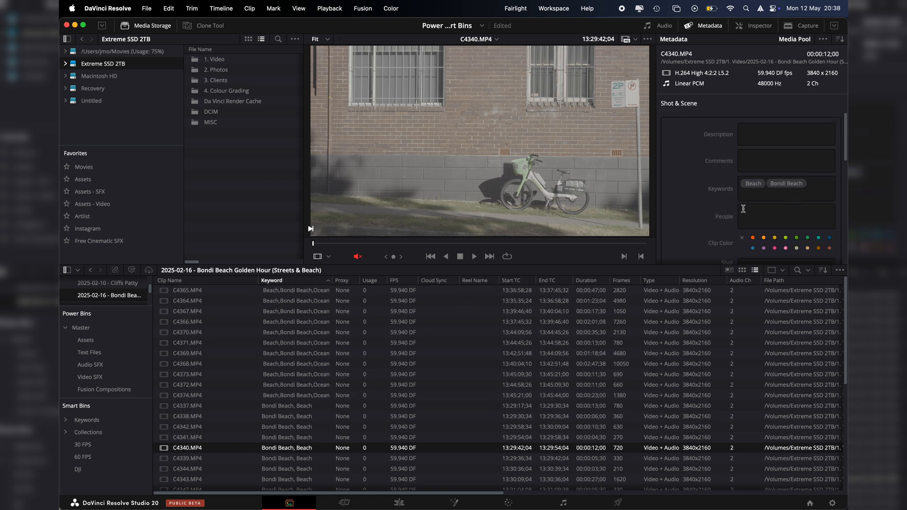
left_click(187, 427)
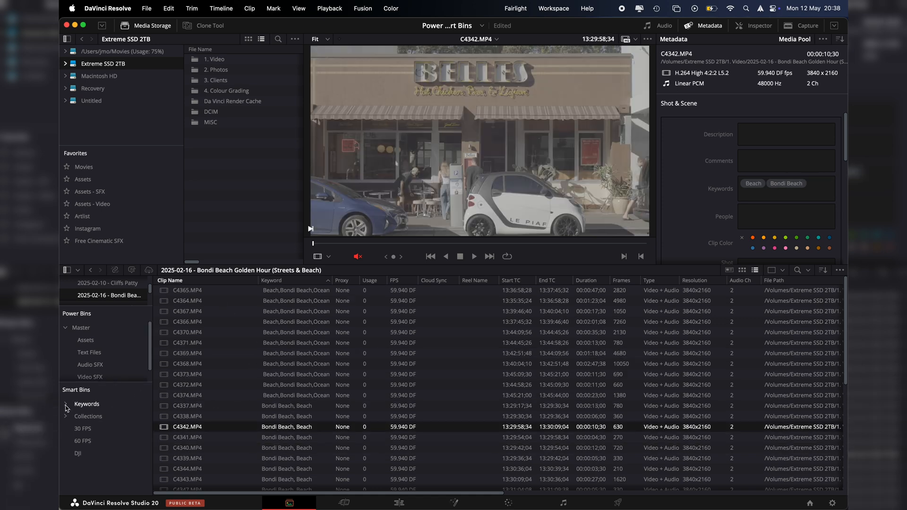
Step: Expand the Keywords smart bins and compare the Beach and Bondi Beach keyword groups
left_click(65, 404)
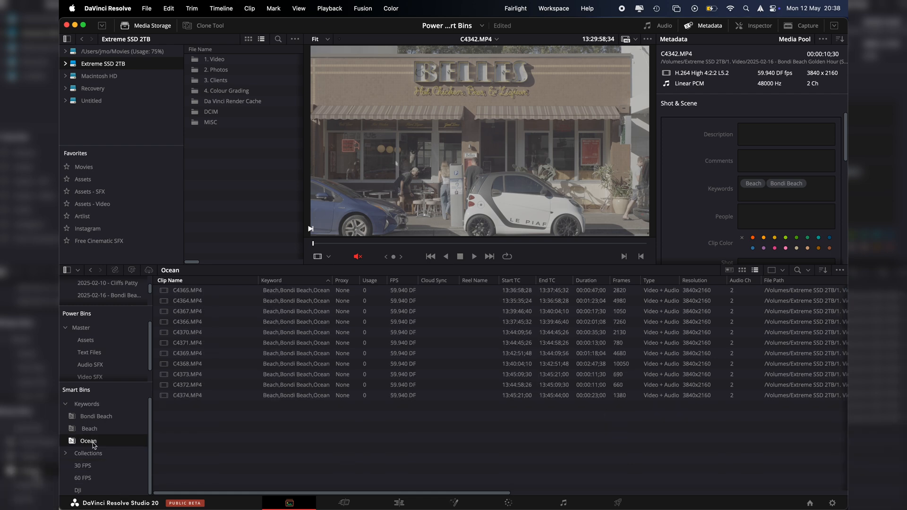
left_click(89, 429)
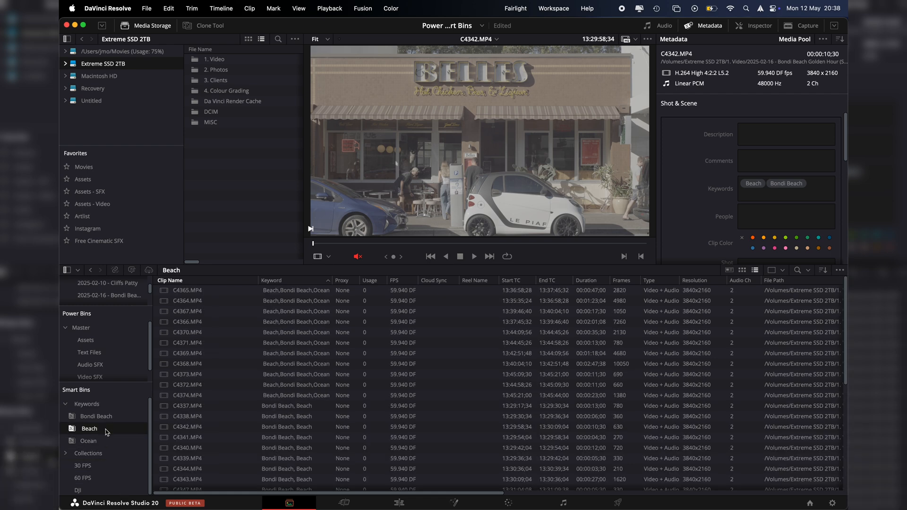
left_click(96, 416)
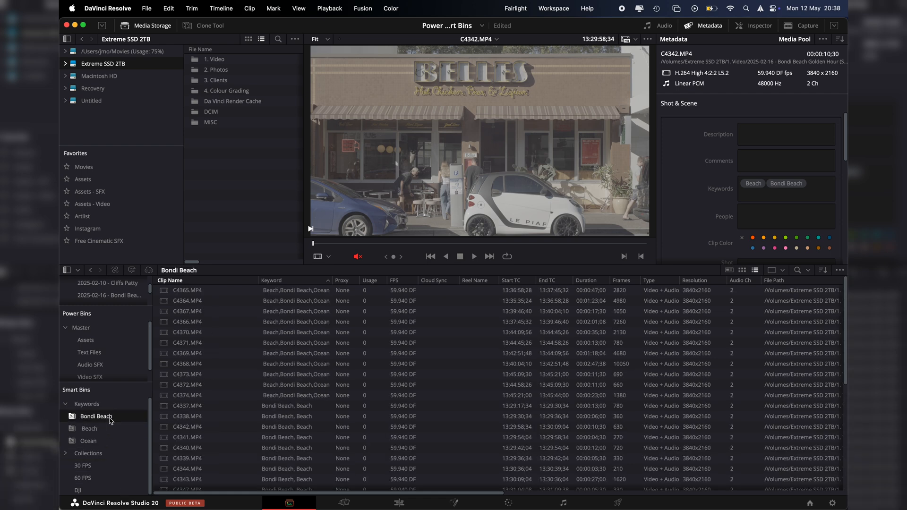
left_click(89, 429)
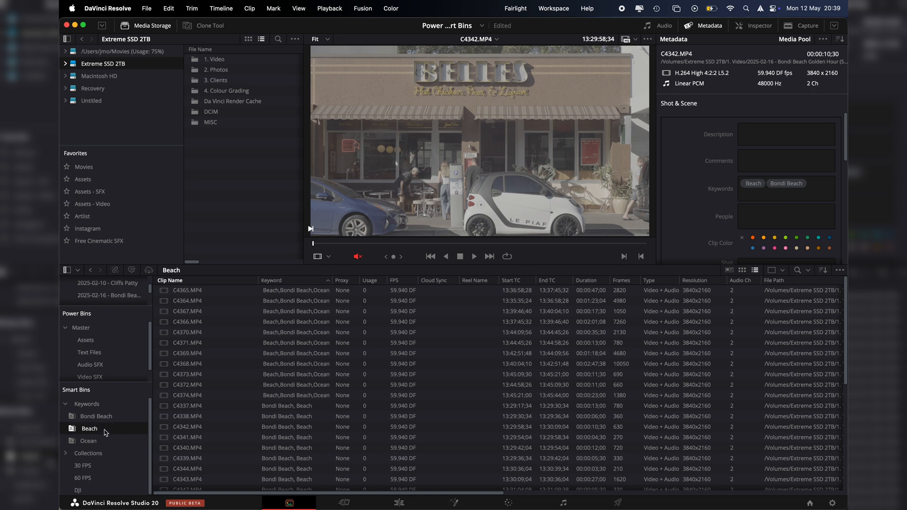
left_click(96, 416)
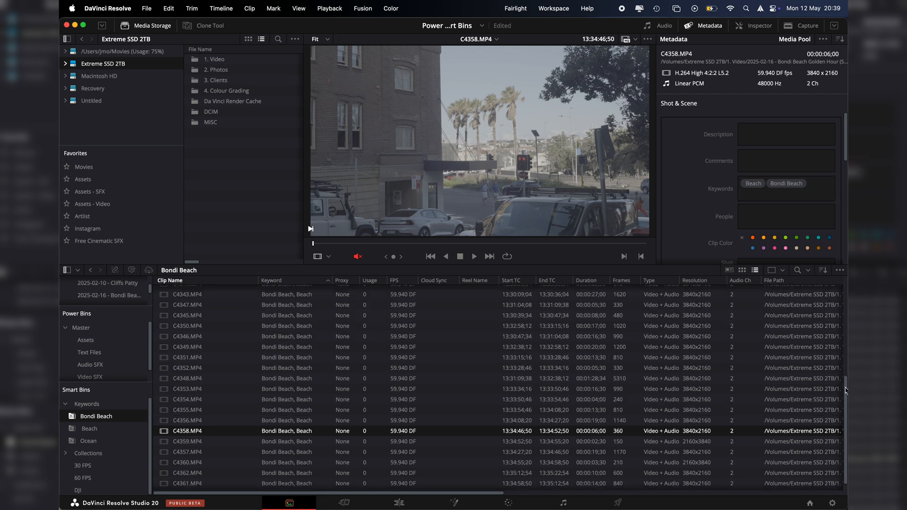
Step: Select an Ocean-tagged clip and a Beach/Bondi Beach-only clip to compare their keywords
scroll("up", 3)
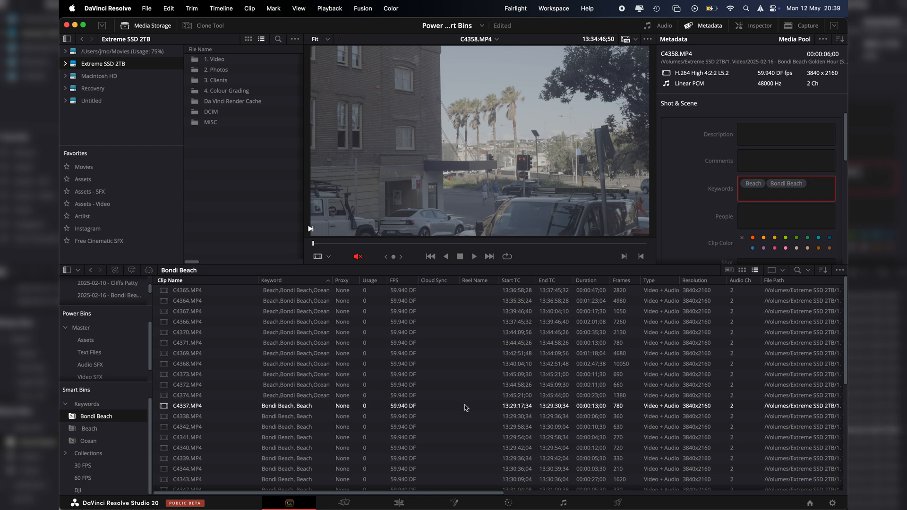
left_click(187, 362)
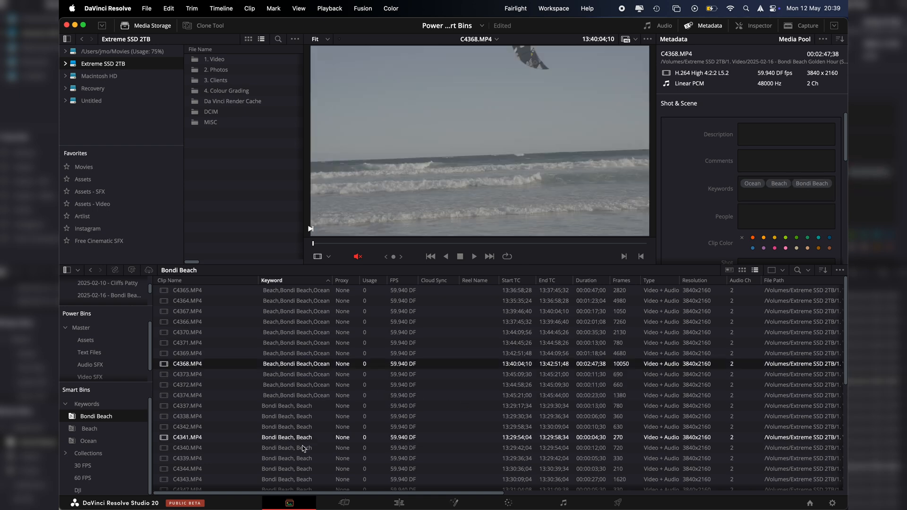
left_click(187, 437)
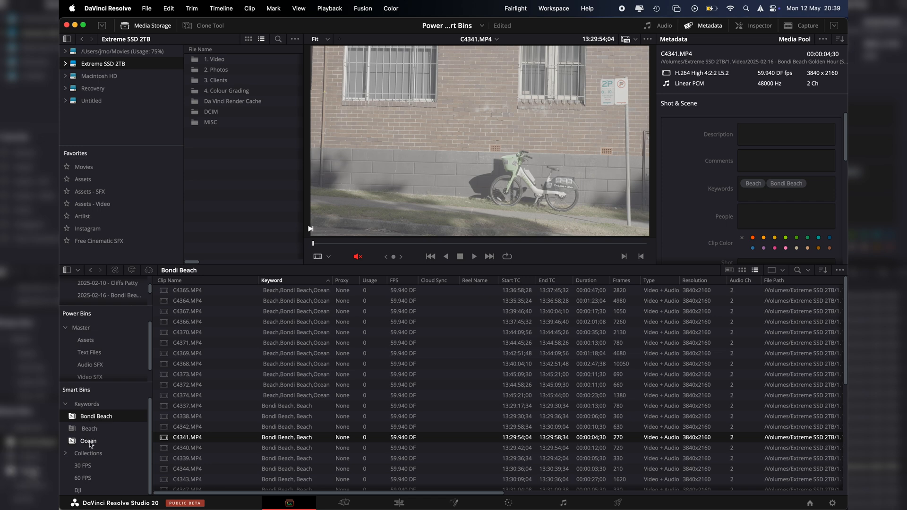
mouse_move(96, 429)
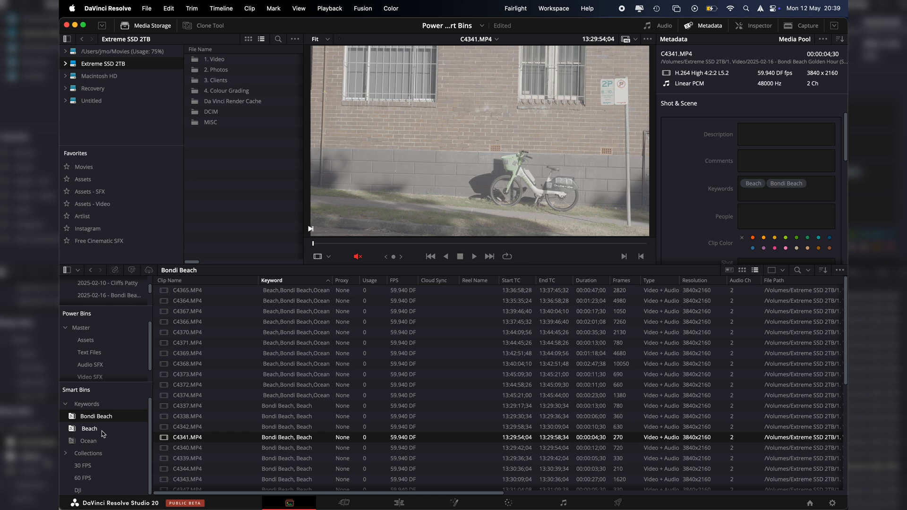
mouse_move(99, 444)
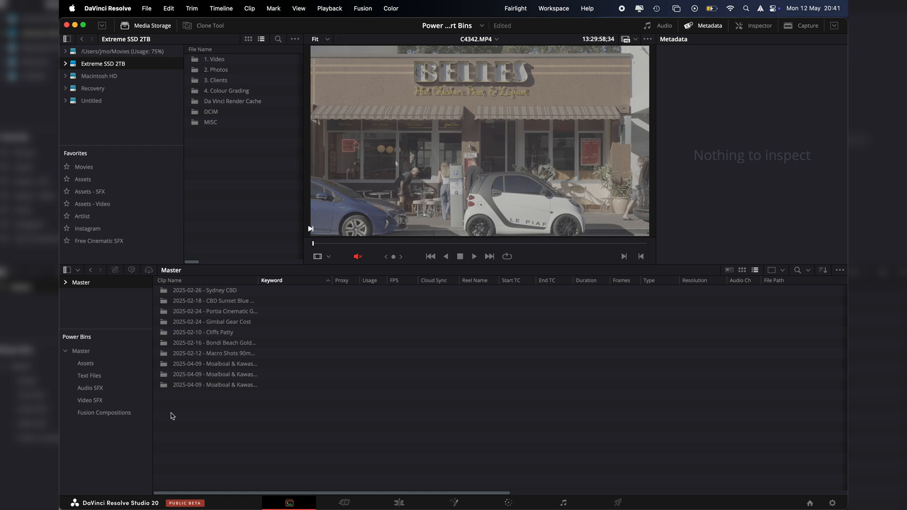
mouse_move(177, 421)
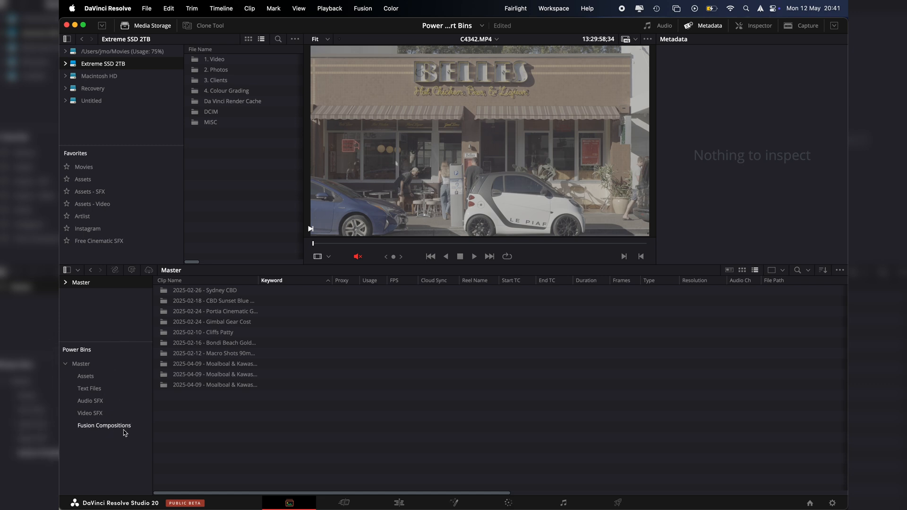
mouse_move(101, 434)
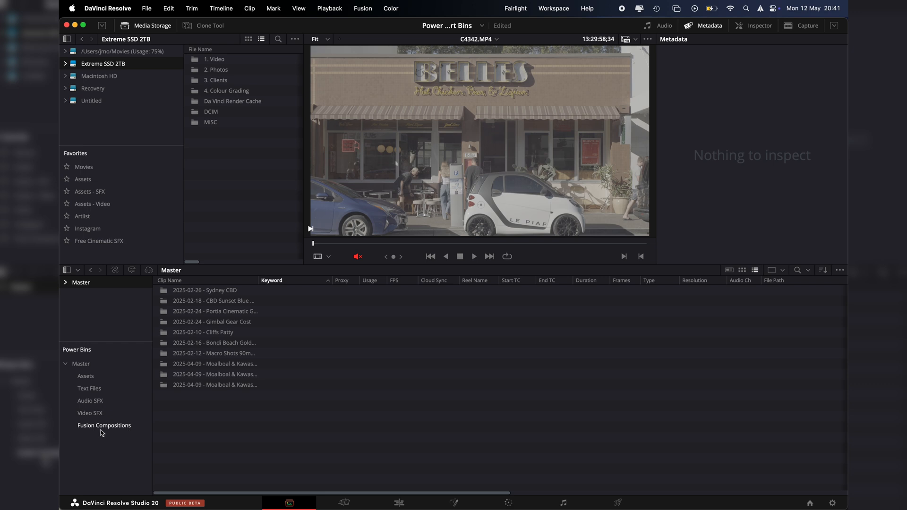
mouse_move(220, 461)
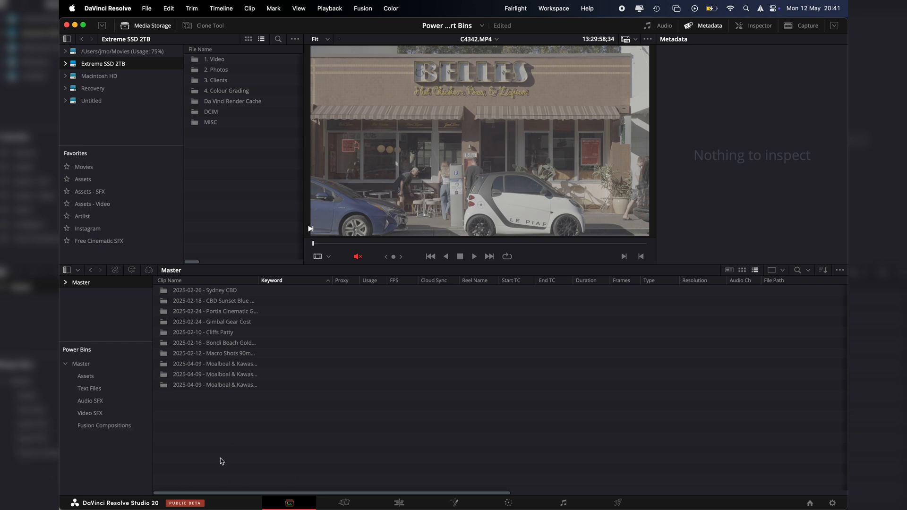
mouse_move(199, 464)
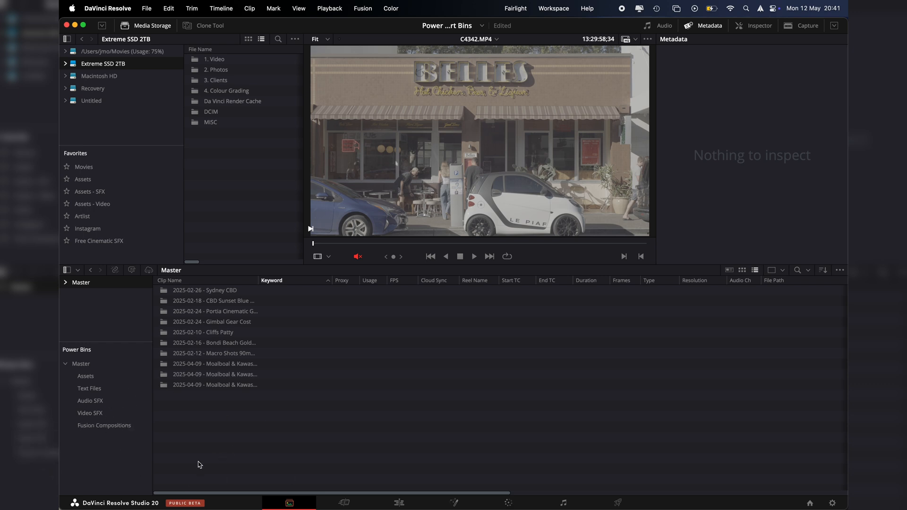
mouse_move(91, 400)
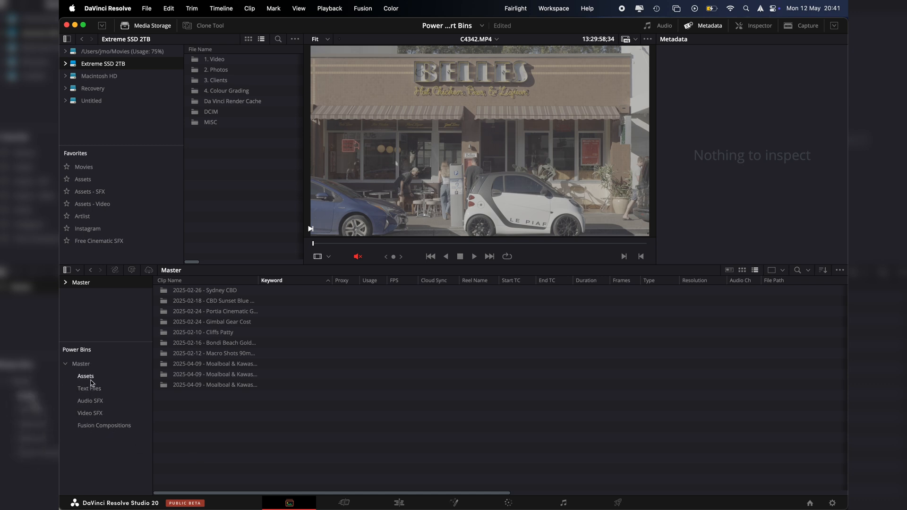
Step: View the Assets power bin, then the Fusion Compositions power bin with its two compositions
left_click(85, 376)
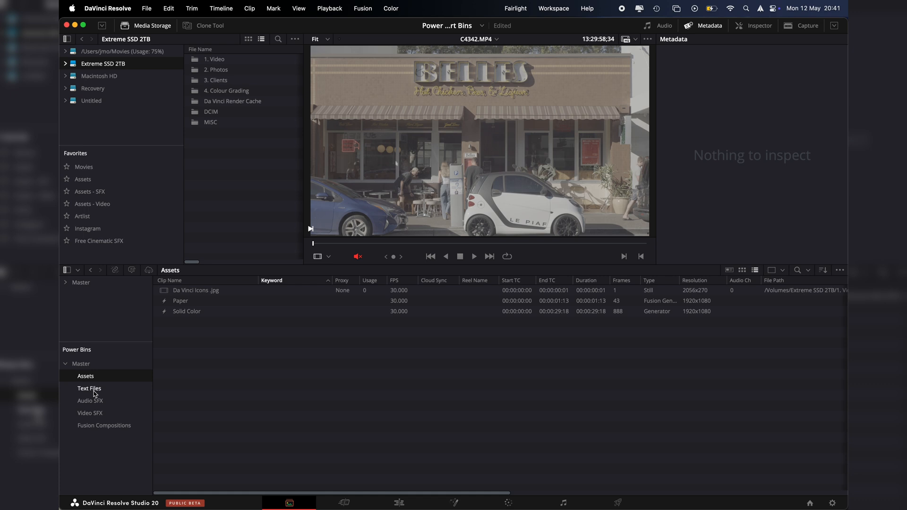
left_click(104, 425)
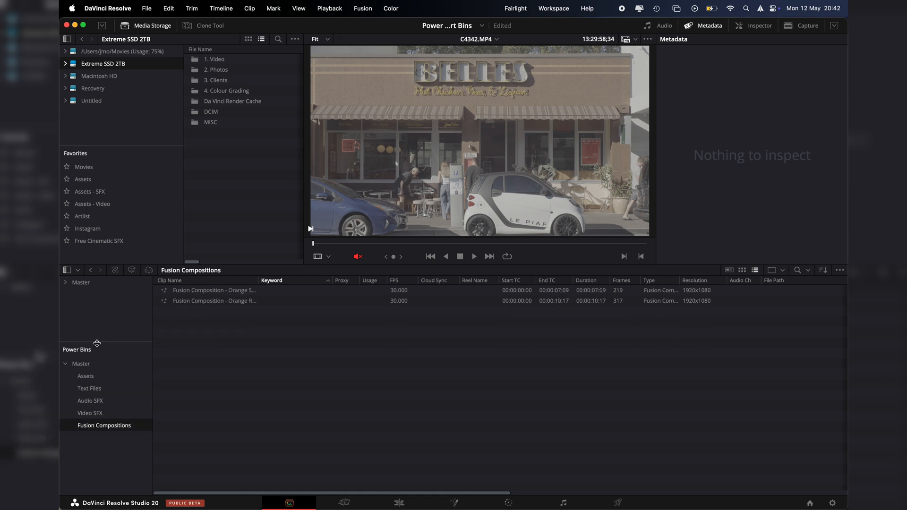
mouse_move(392, 501)
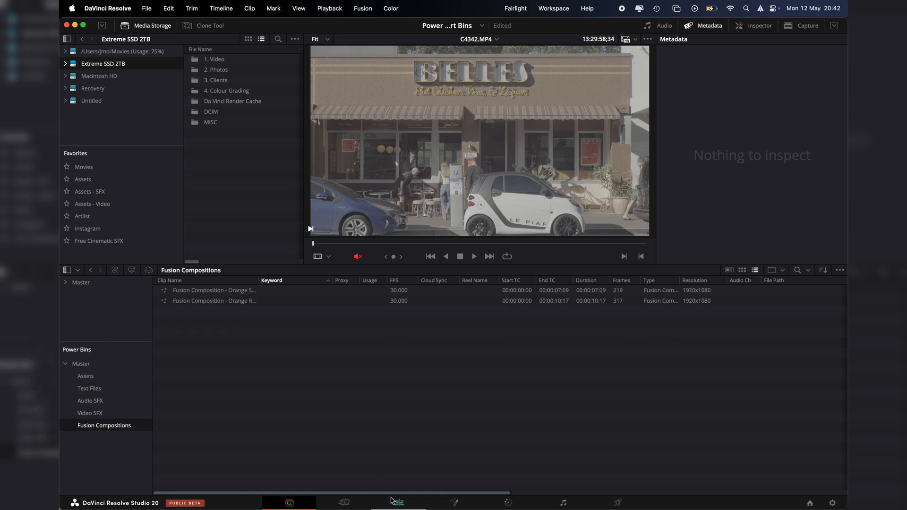
Step: From the Edit page, open the 1. Media Tab project in the YouTube library
left_click(397, 501)
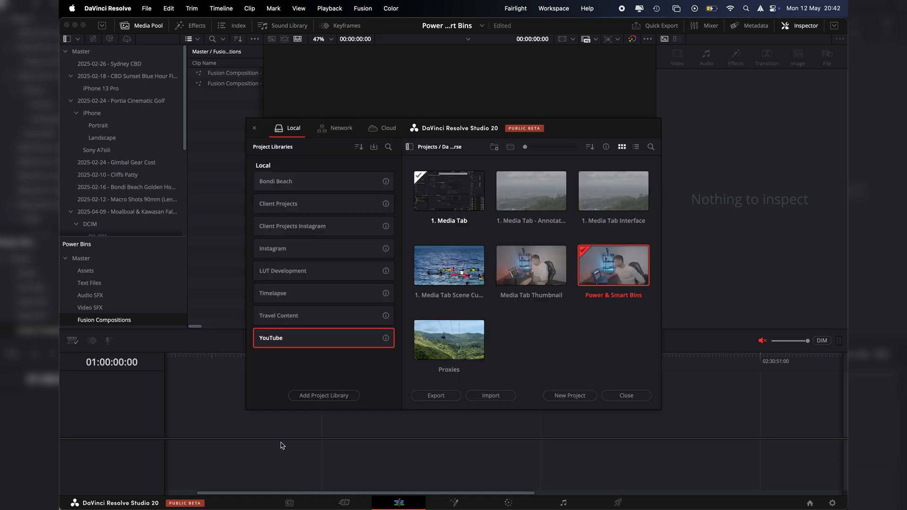
mouse_move(258, 347)
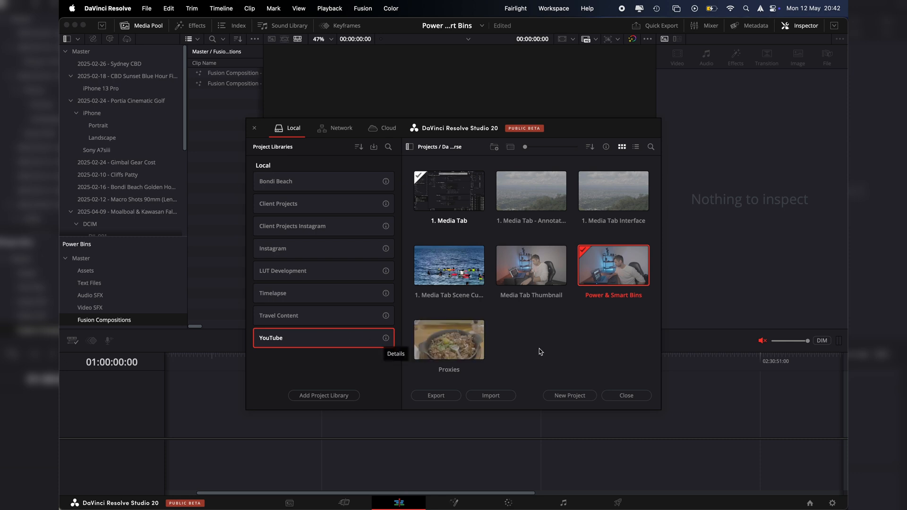
mouse_move(613, 298)
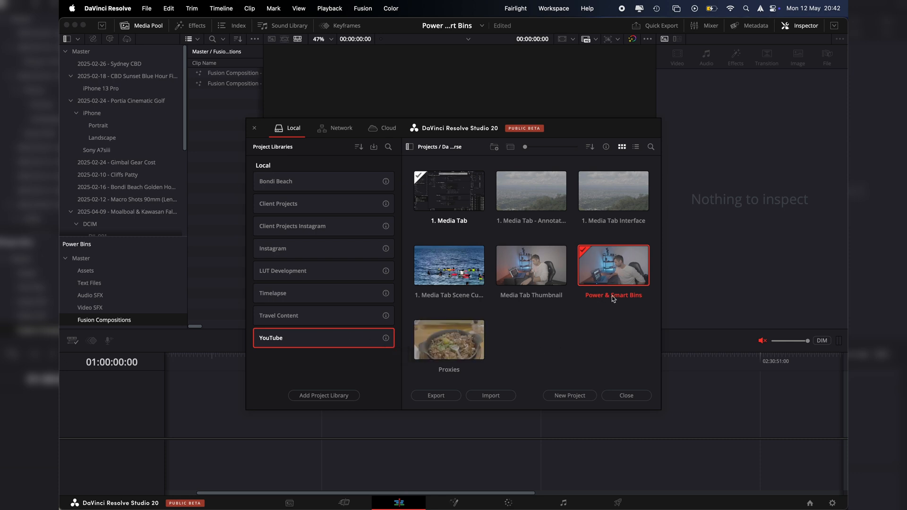
mouse_move(626, 351)
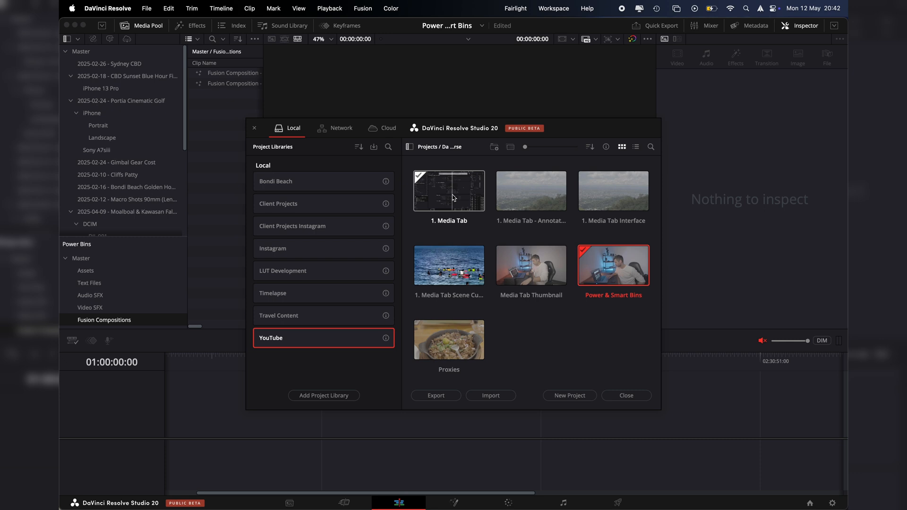
left_click(447, 191)
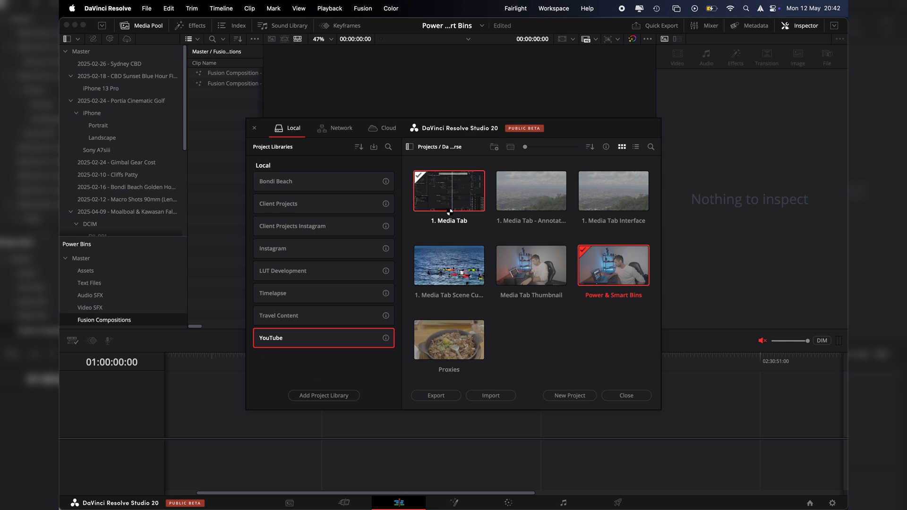
double_click(448, 191)
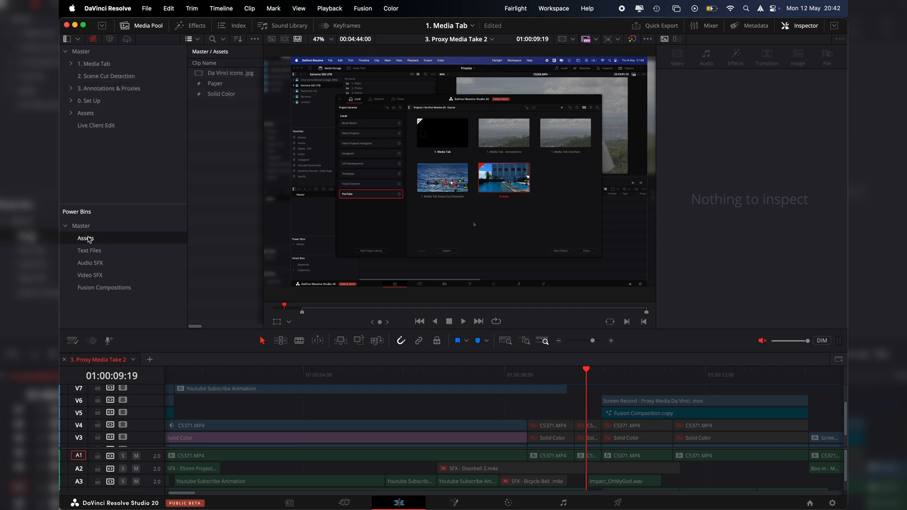
Step: Browse the Fusion Compositions, Master, Audio SFX and Video SFX power bins
left_click(104, 287)
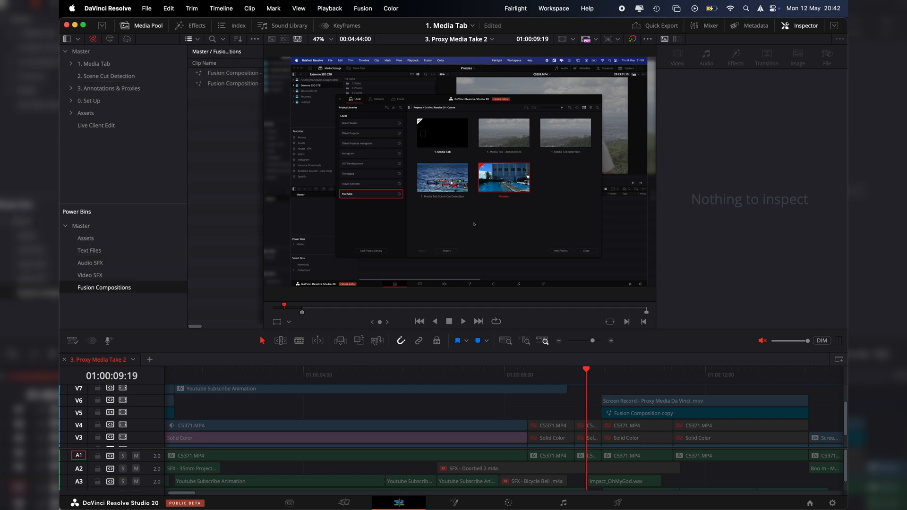
mouse_move(97, 263)
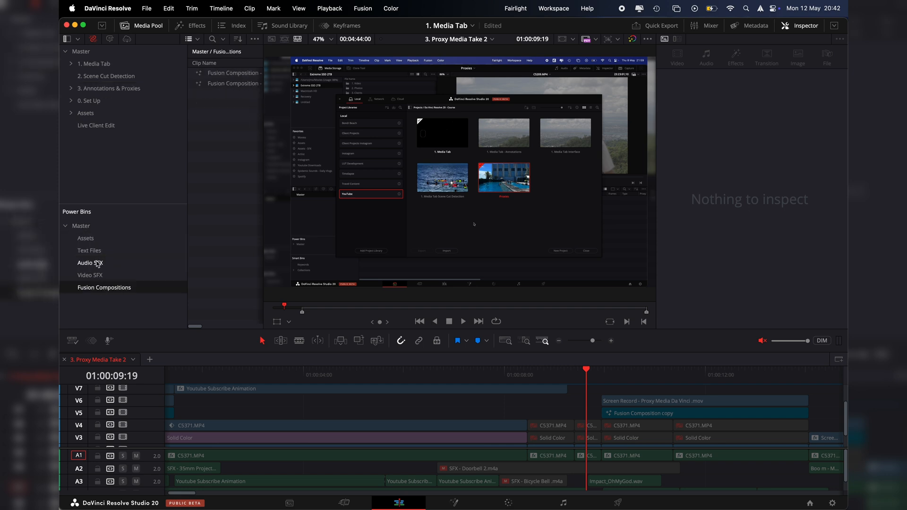
left_click(81, 226)
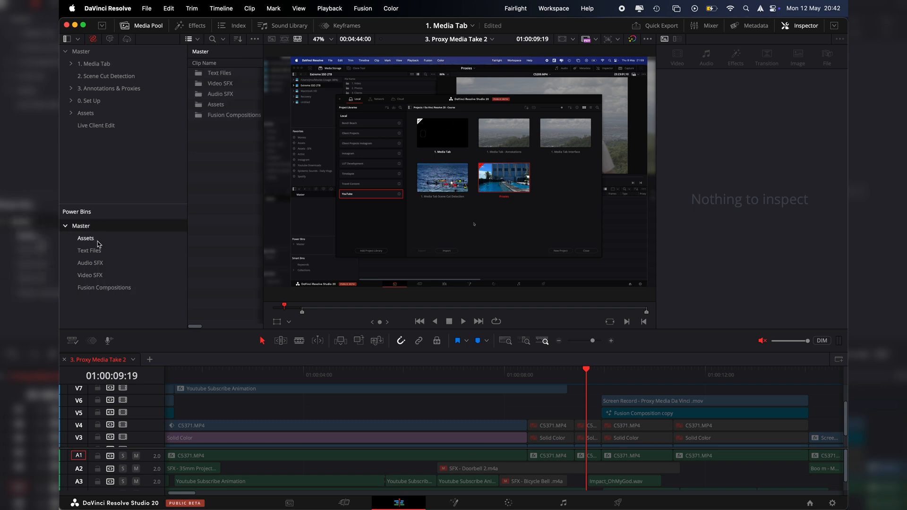
left_click(91, 263)
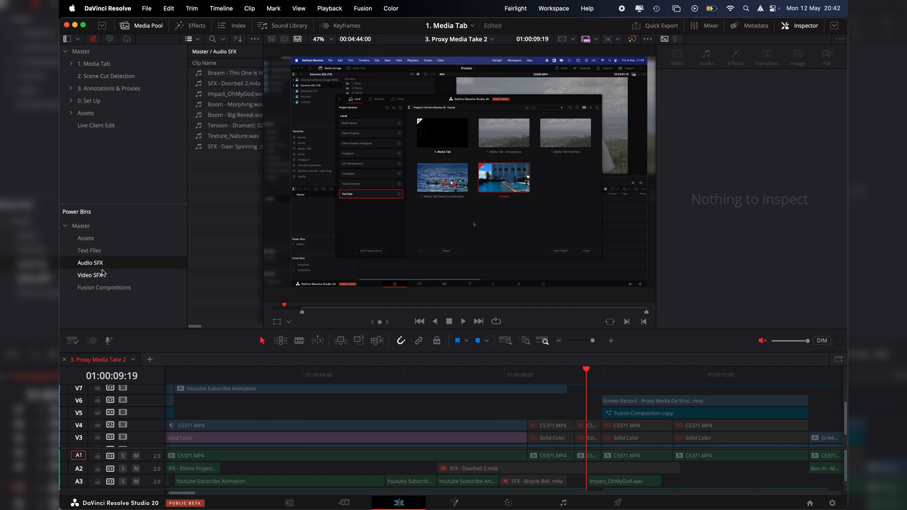
left_click(92, 275)
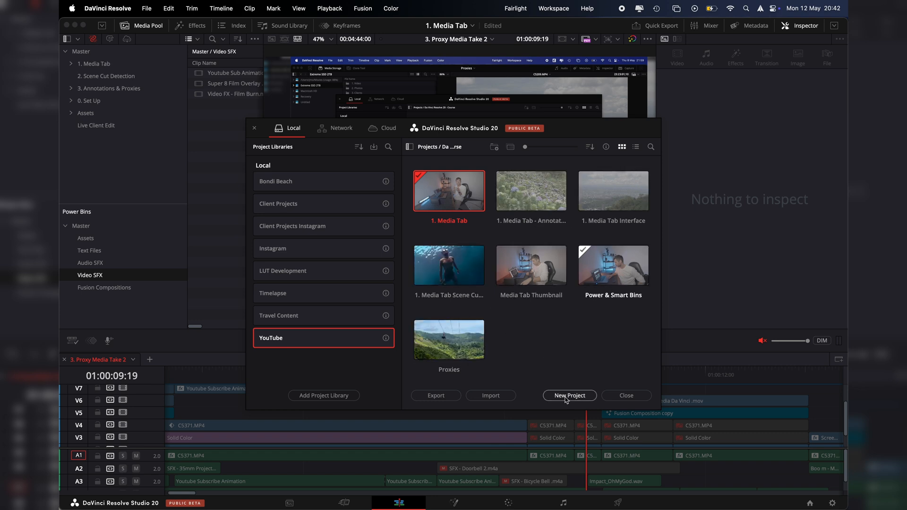
Step: Start a new project named 'YouTube Relinking Files'
left_click(569, 396)
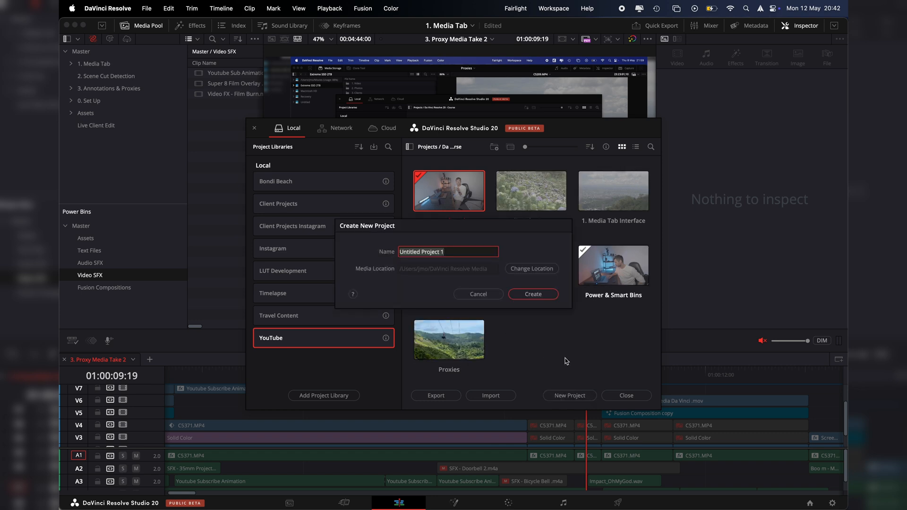
type("YouTu")
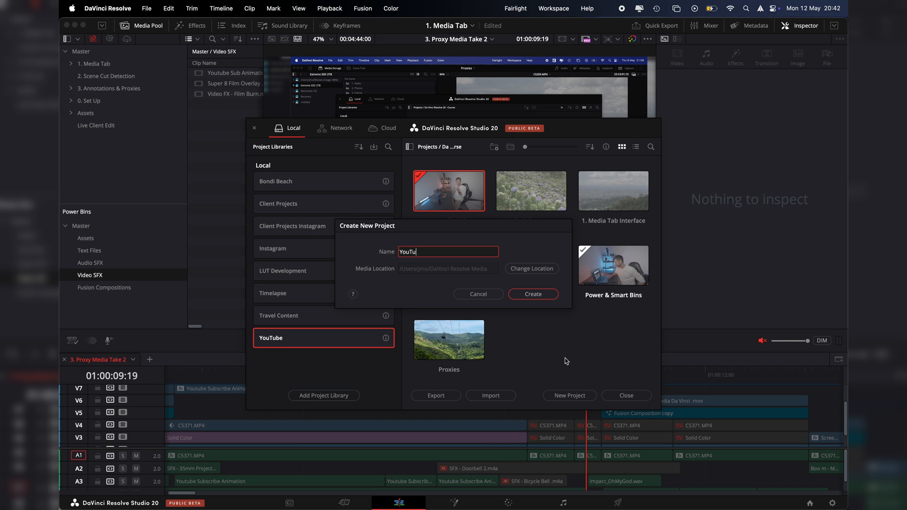
type("be Relinking")
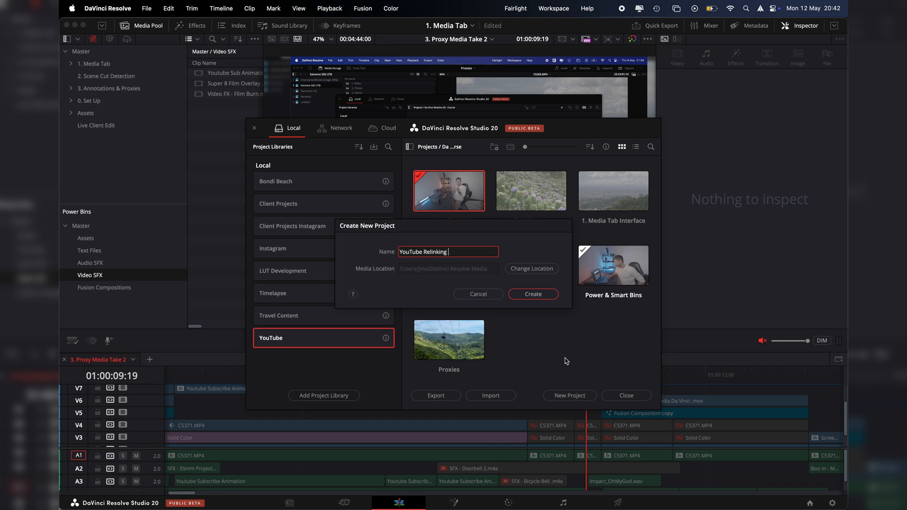
type("Files")
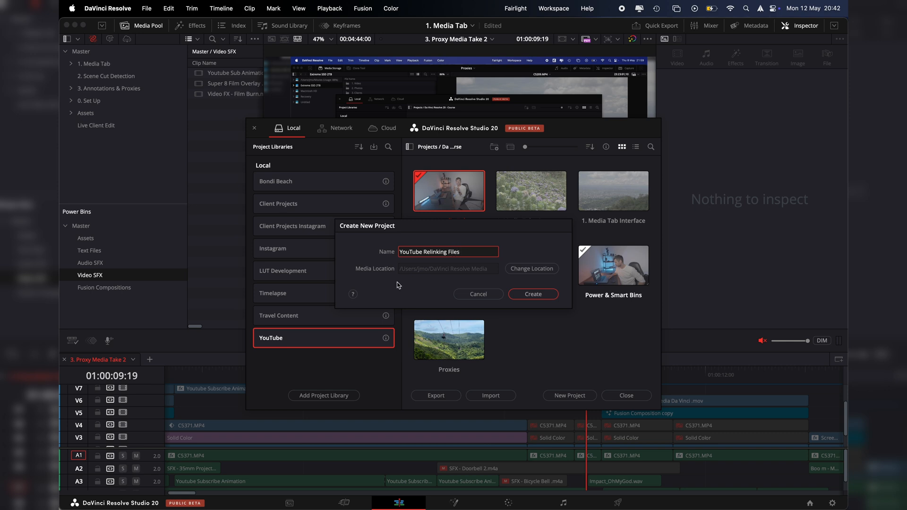
Step: Create the project and check its Text Files, Audio SFX and Video SFX power bins
left_click(532, 293)
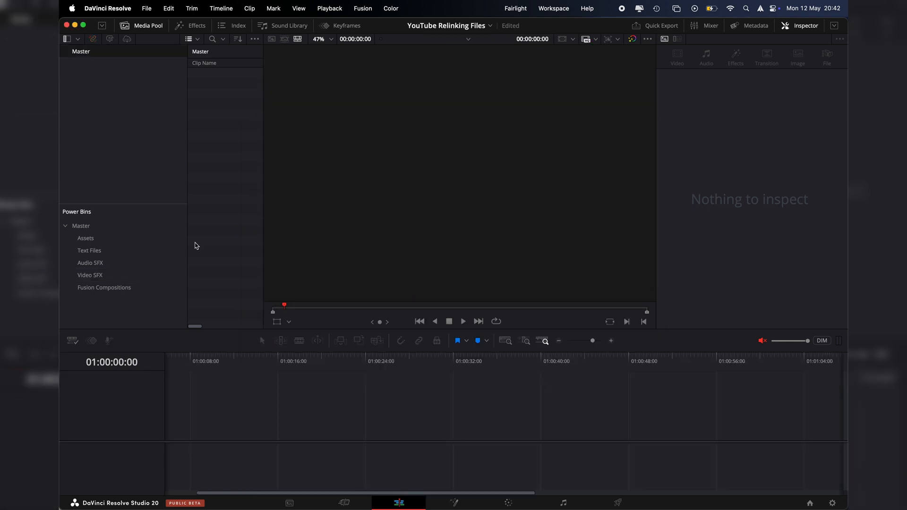
mouse_move(494, 420)
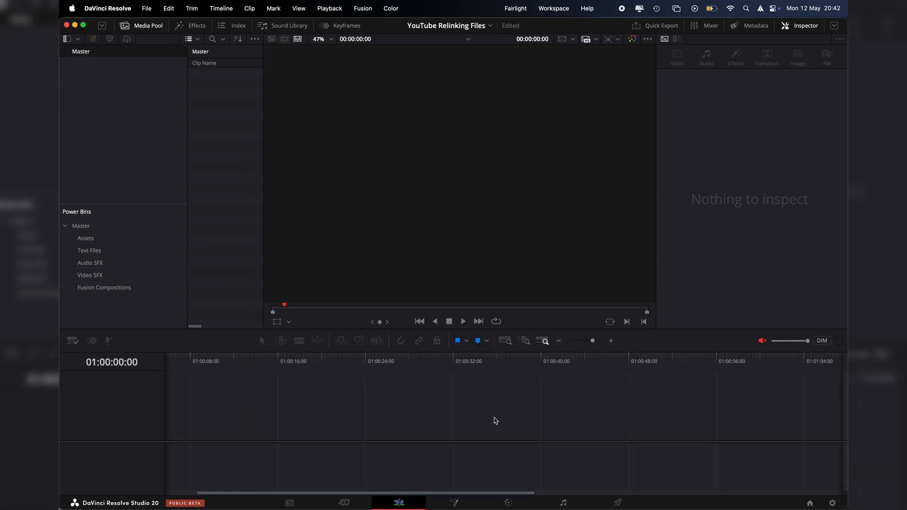
mouse_move(106, 454)
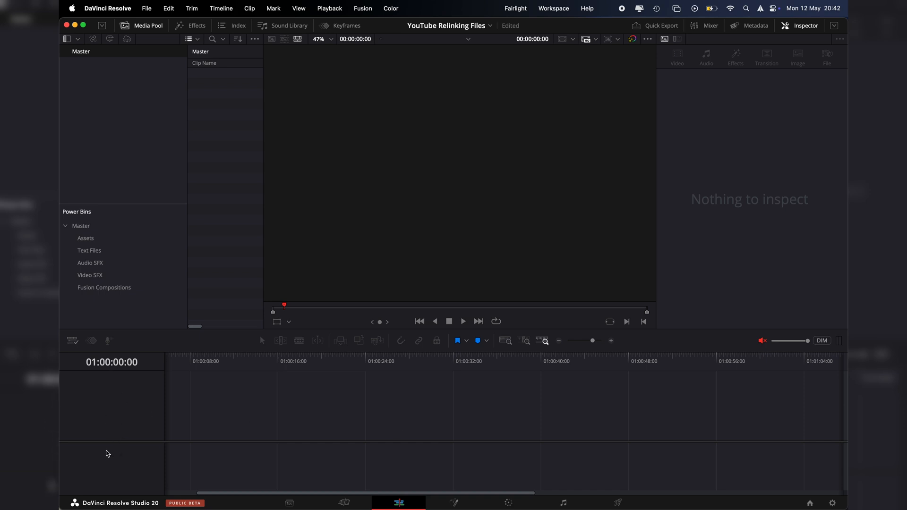
mouse_move(183, 440)
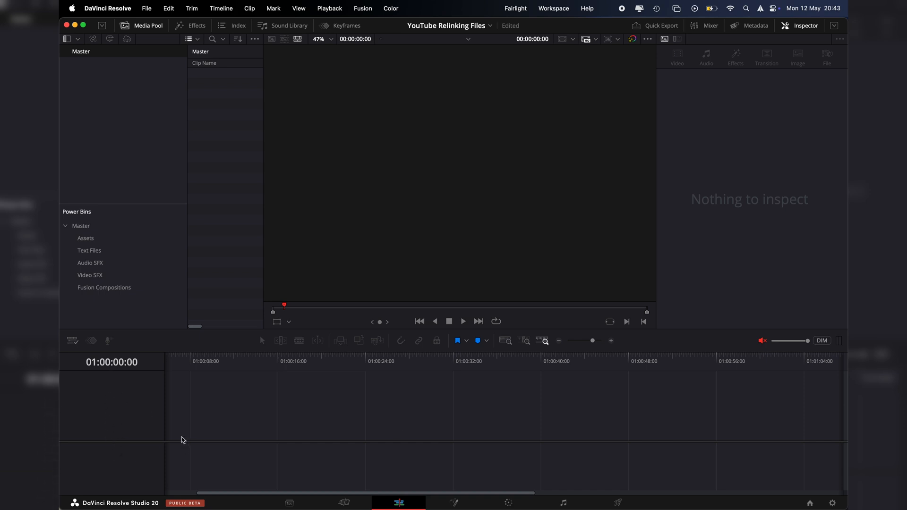
left_click(88, 251)
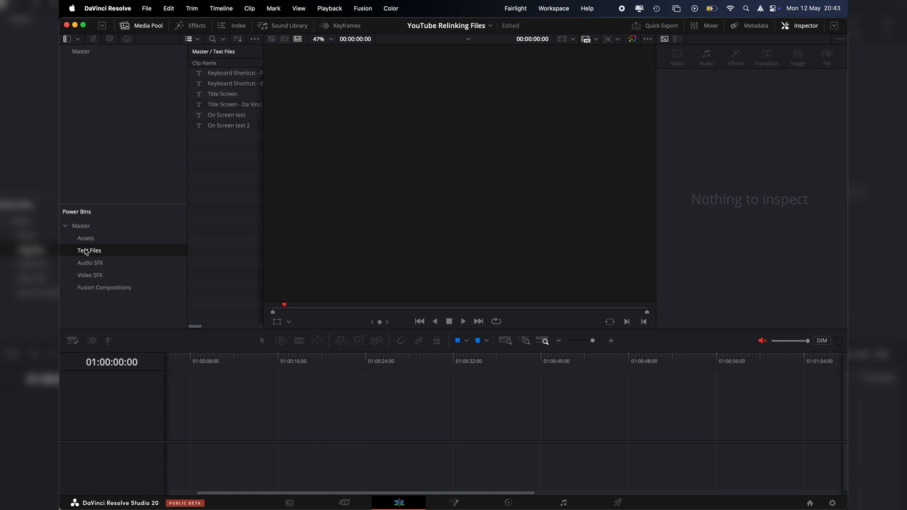
left_click(91, 263)
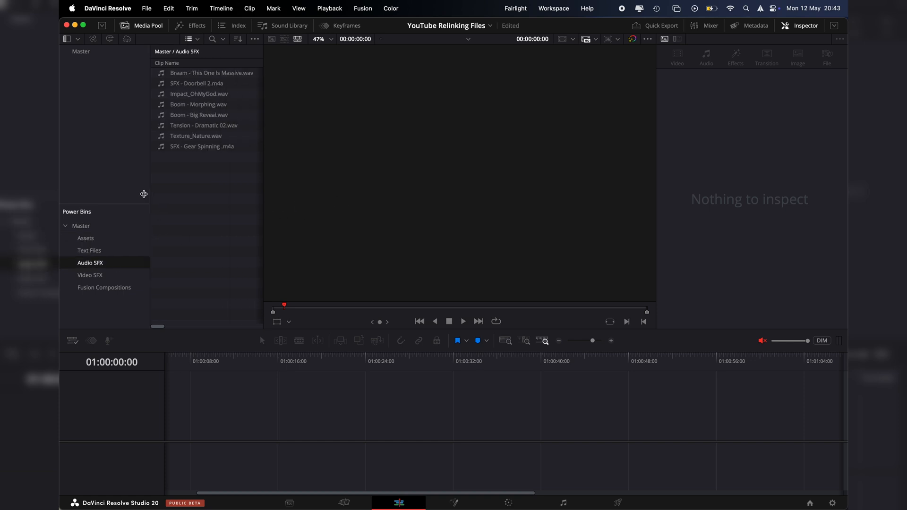
left_click(90, 275)
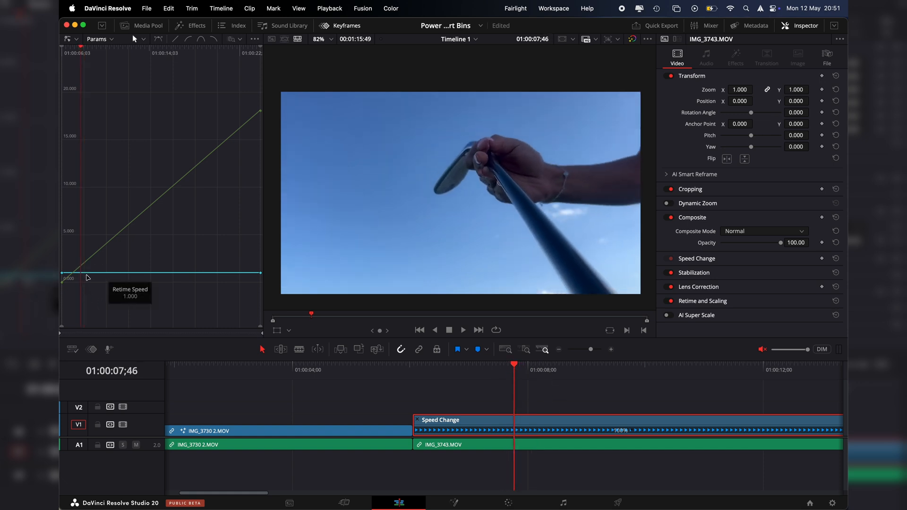
mouse_move(79, 278)
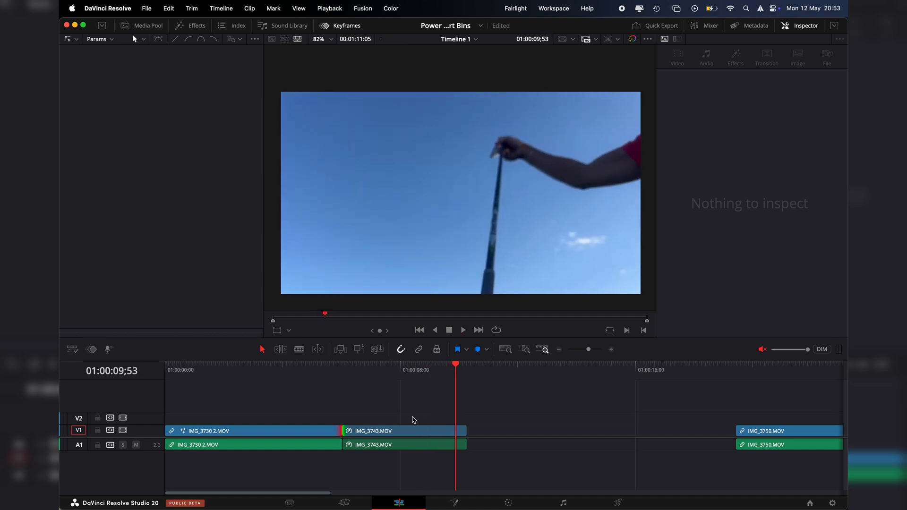
Step: Move the retimed clip into the Master power bin as 'Golf Club Speed Ramp'
left_click(404, 430)
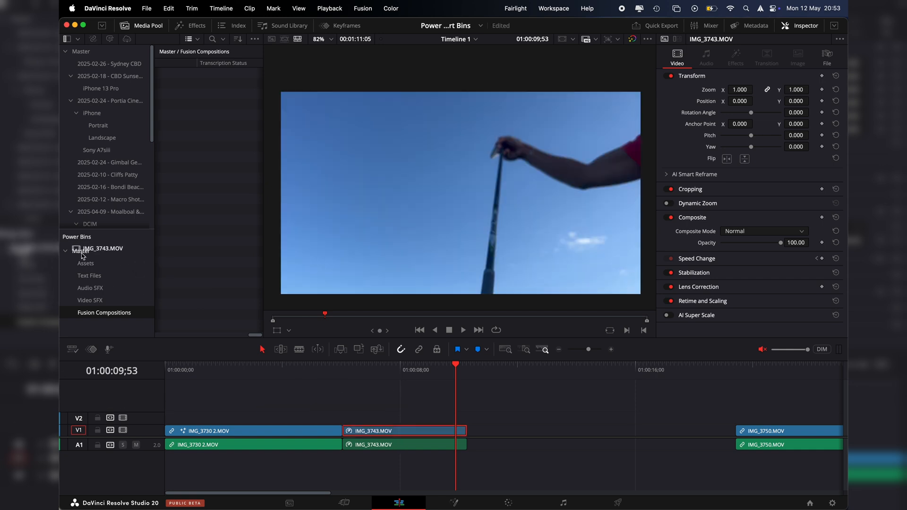
left_click(82, 250)
type("Golf Club Speed")
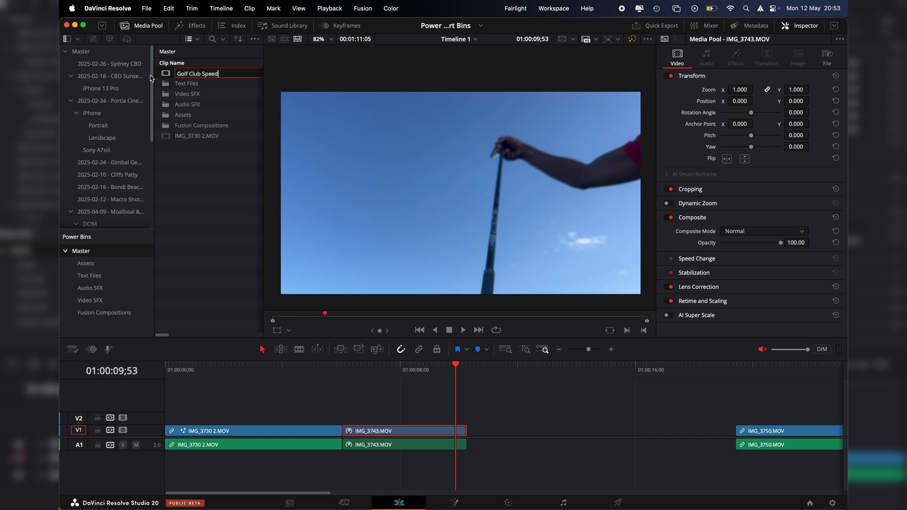
type("Ramp")
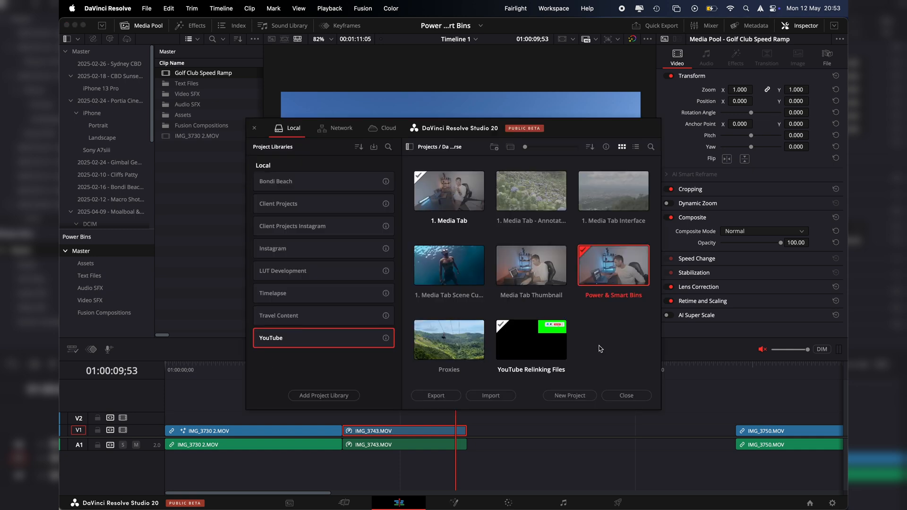
mouse_move(521, 338)
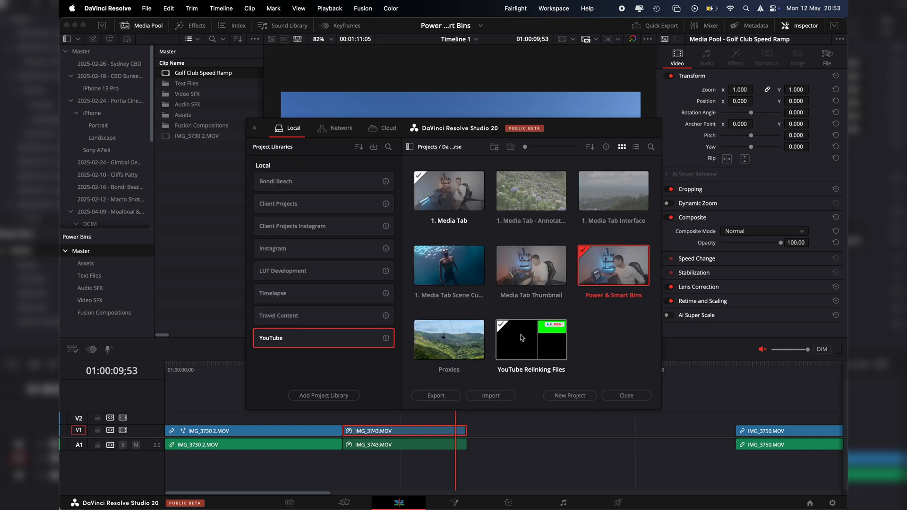
Step: Open the YouTube Relinking Files project from the Project Manager
double_click(530, 339)
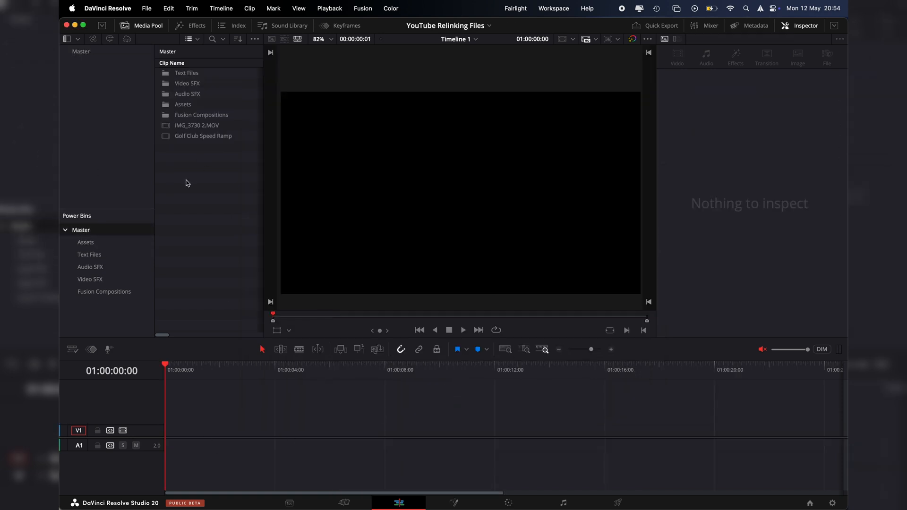
mouse_move(149, 145)
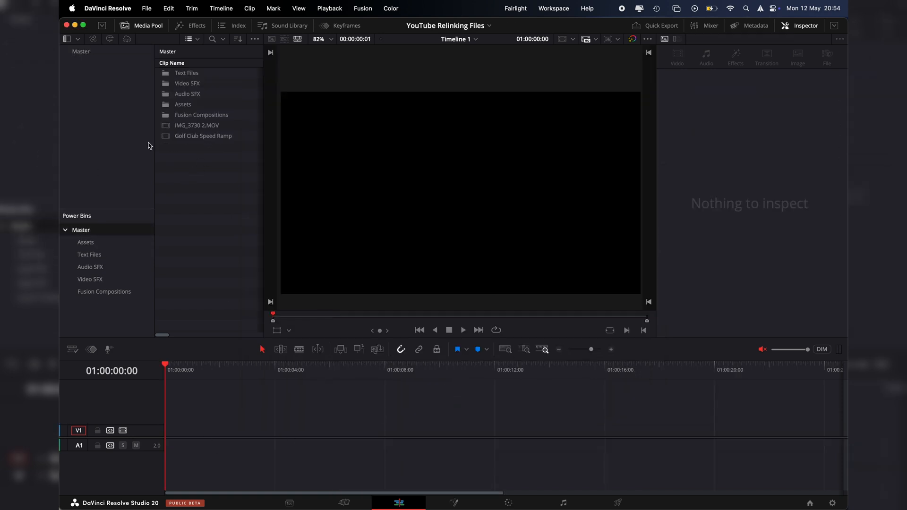
mouse_move(179, 138)
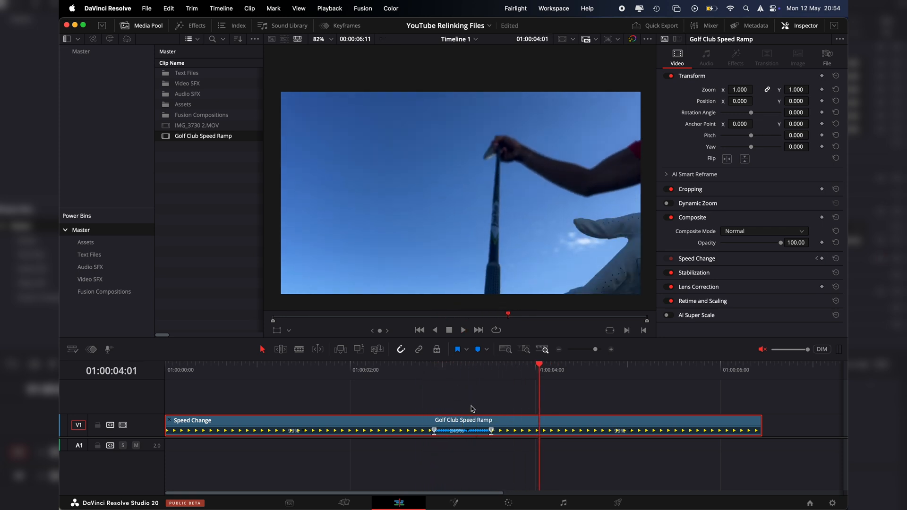
left_click(423, 369)
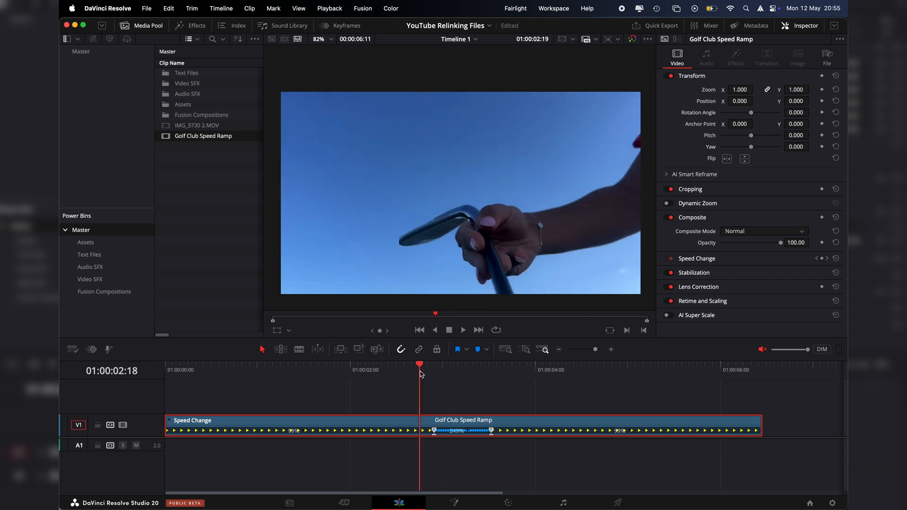
left_click(546, 365)
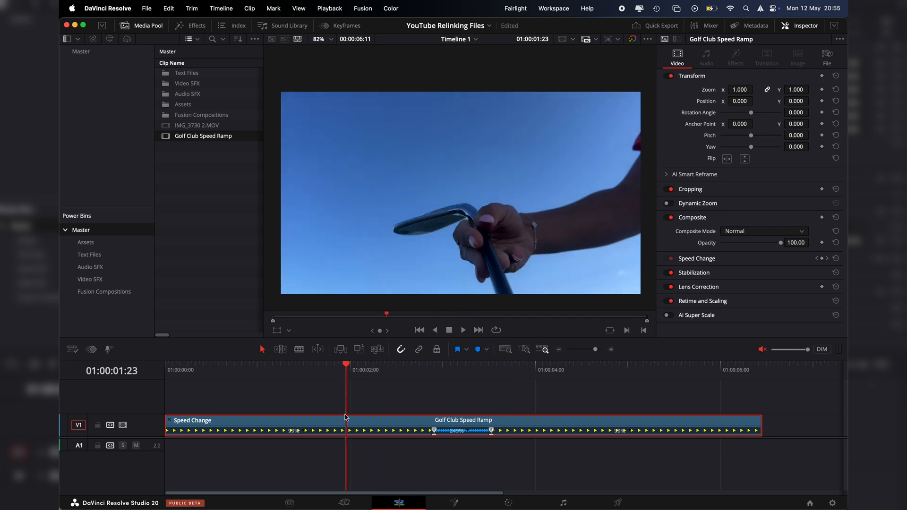
mouse_move(400, 439)
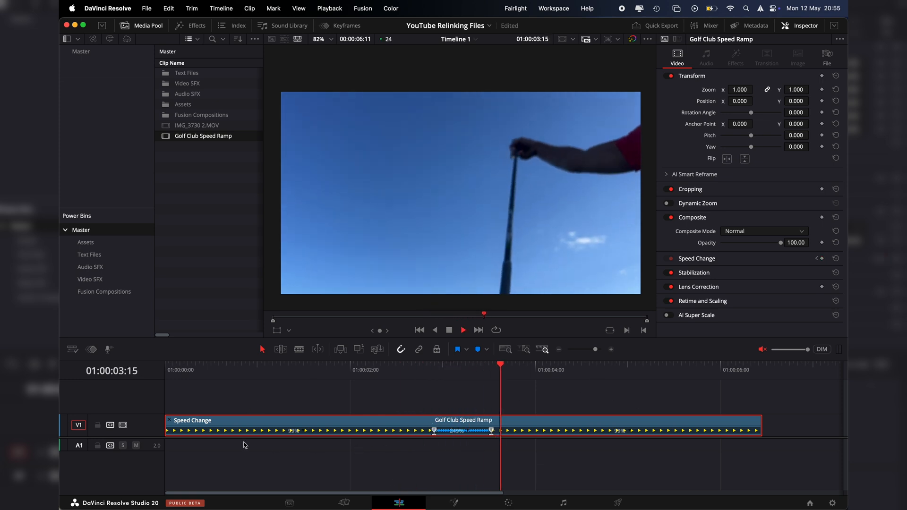
Step: Create a 'Speed Ramped Drone Footage' bin inside the Master power bin
right_click(82, 230)
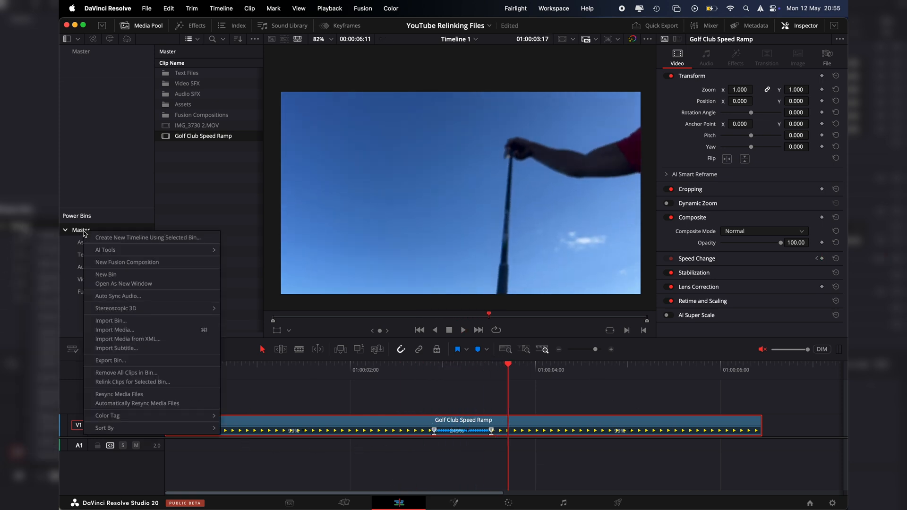
left_click(106, 274)
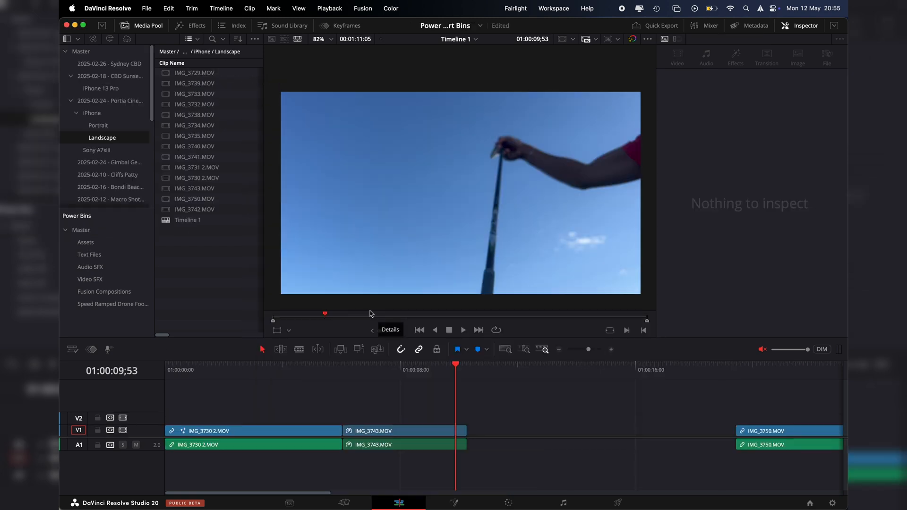
left_click(82, 230)
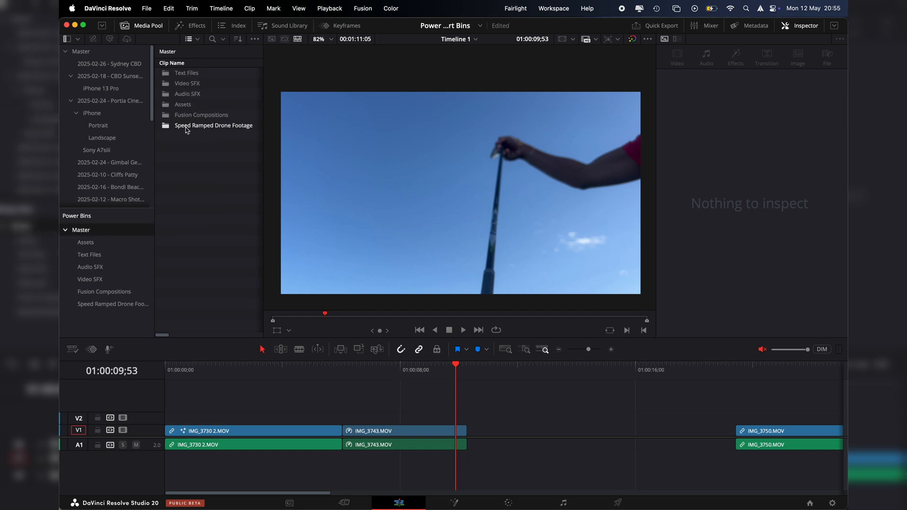
Step: Check the Speed Ramped Drone Footage bin's clips, collapse Master and go to the Media page
left_click(404, 431)
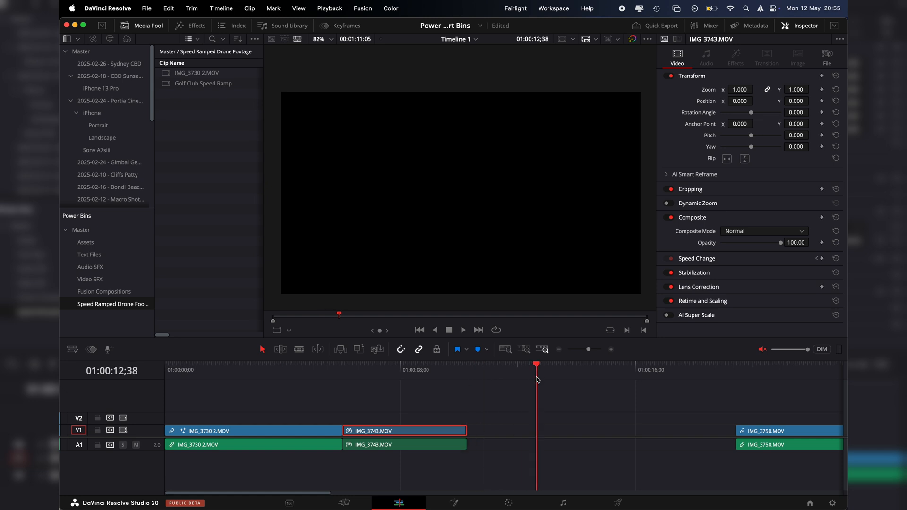
mouse_move(202, 396)
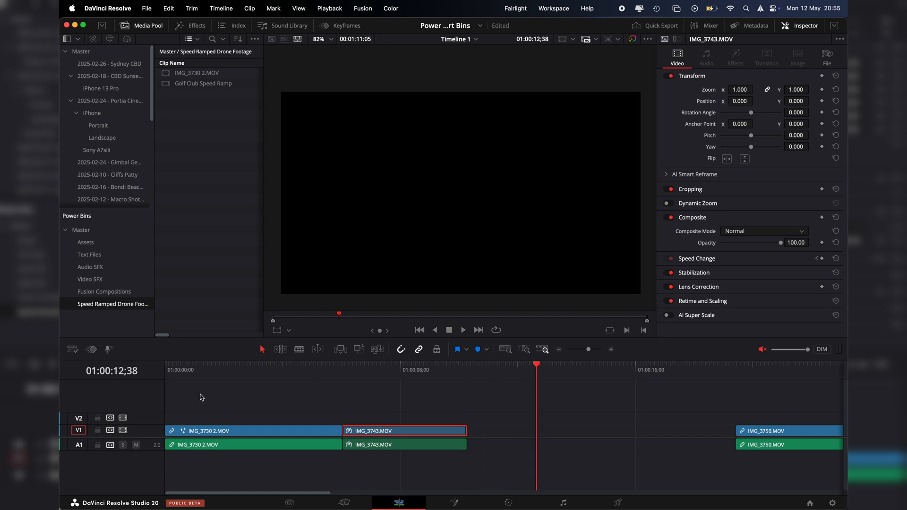
mouse_move(292, 236)
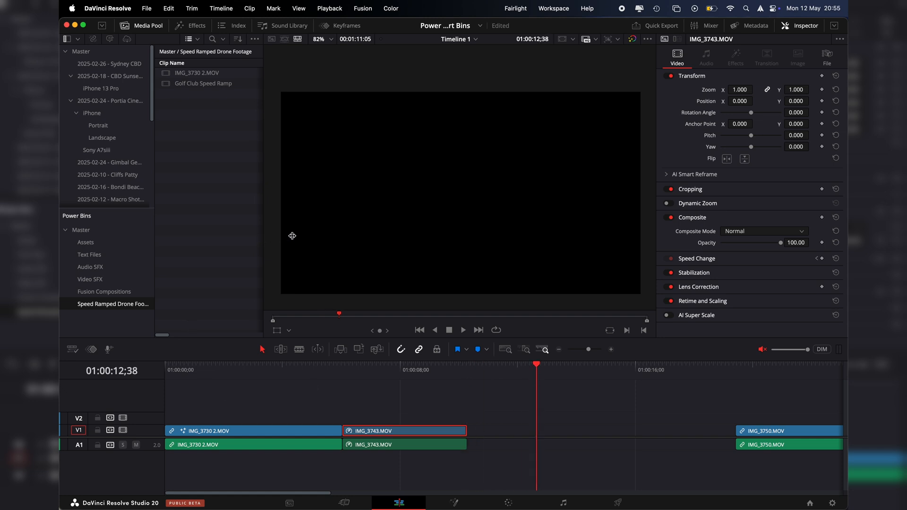
mouse_move(469, 455)
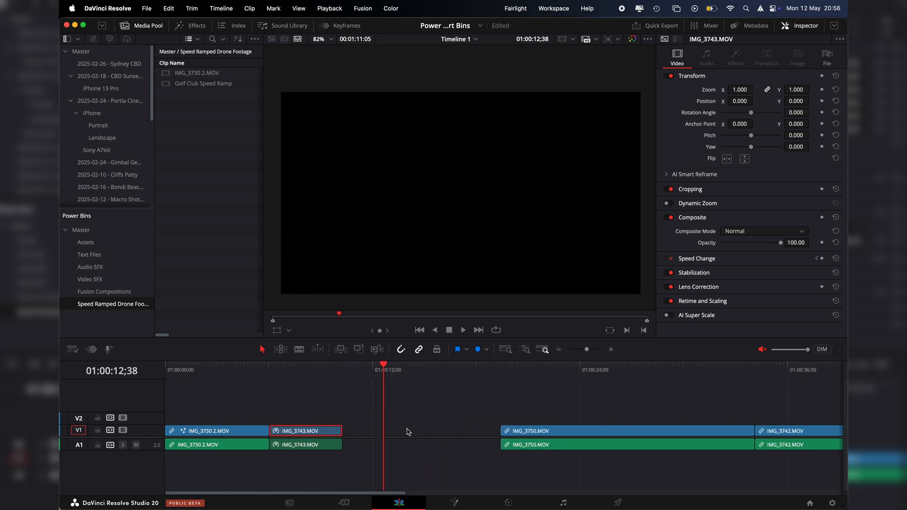
mouse_move(397, 428)
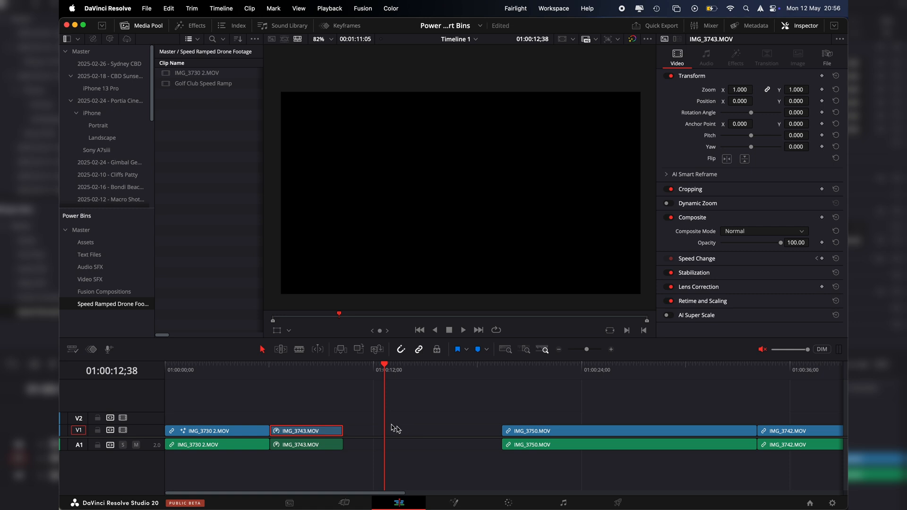
left_click(294, 367)
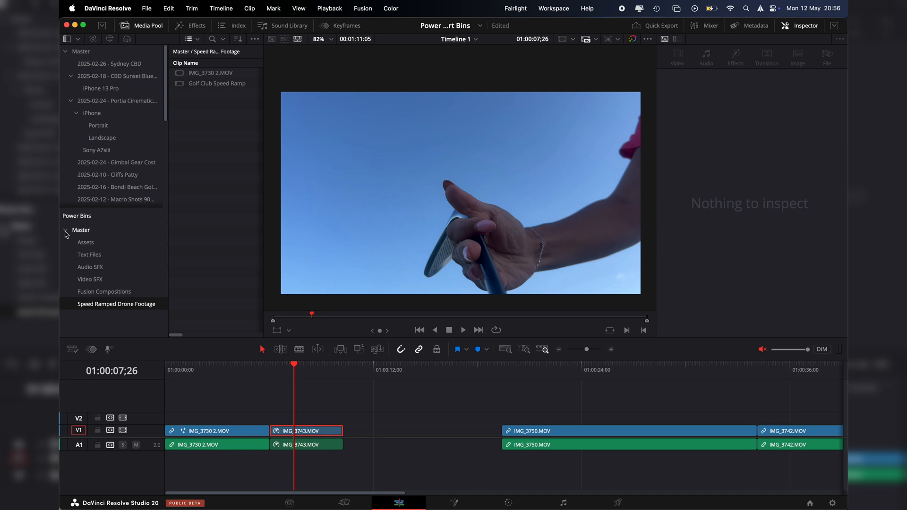
left_click(65, 231)
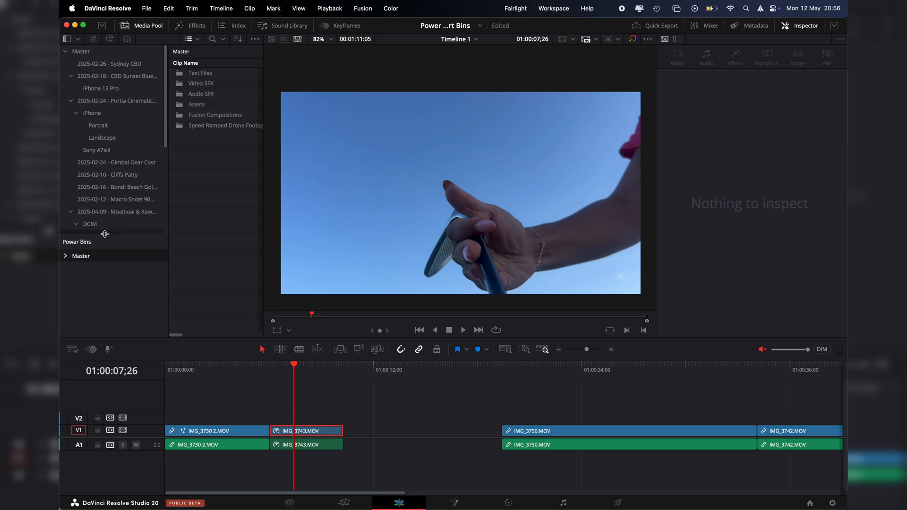
left_click(76, 223)
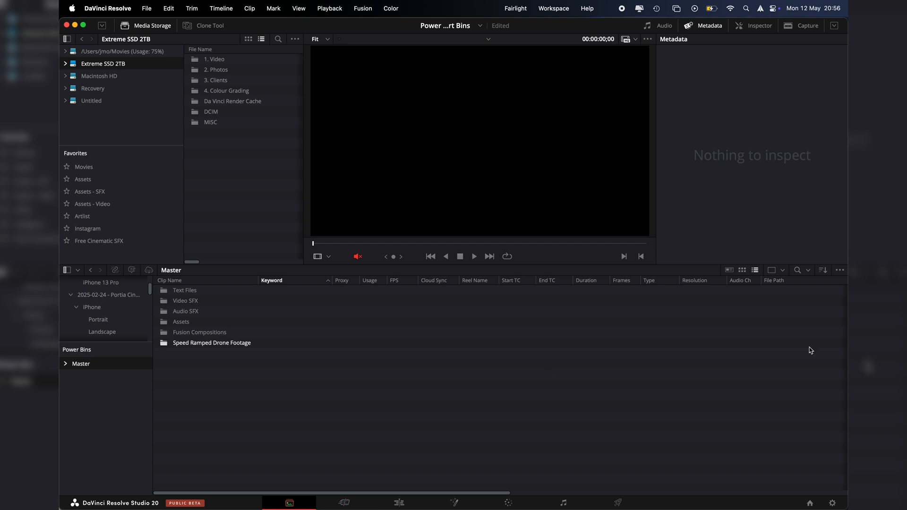
left_click(839, 270)
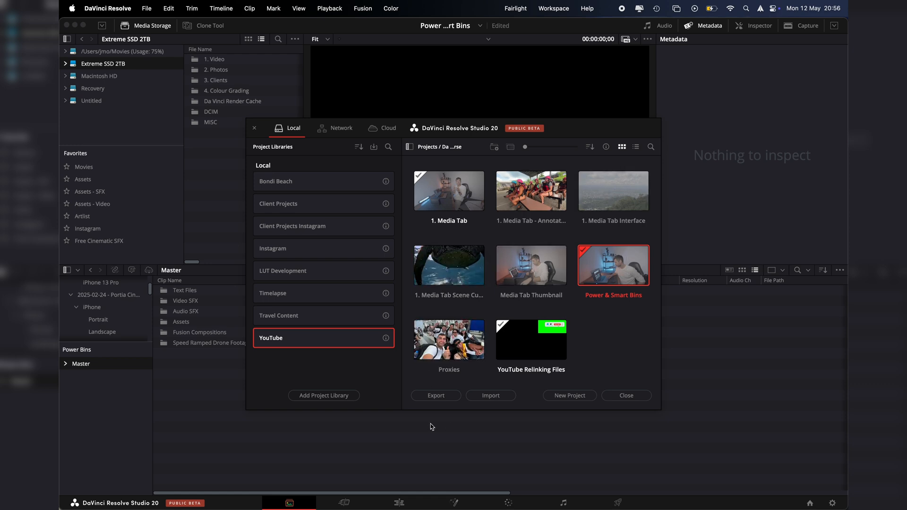
mouse_move(422, 416)
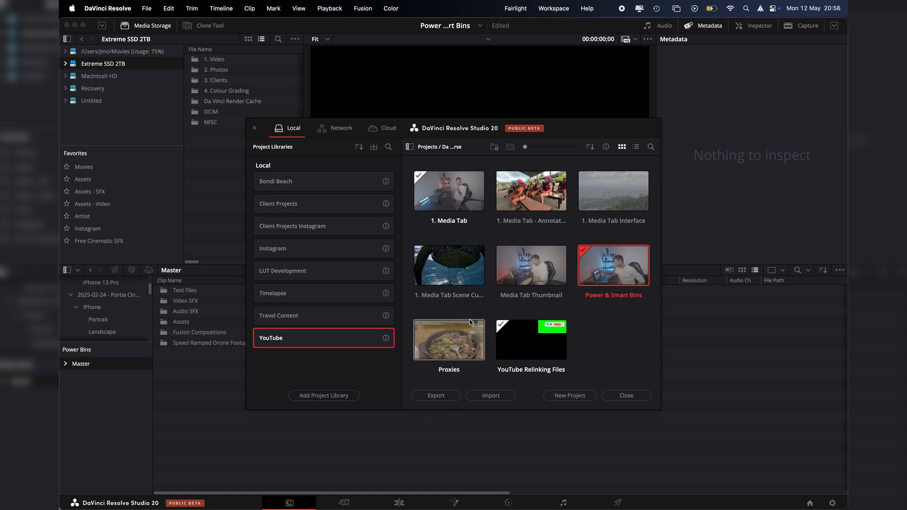
mouse_move(583, 298)
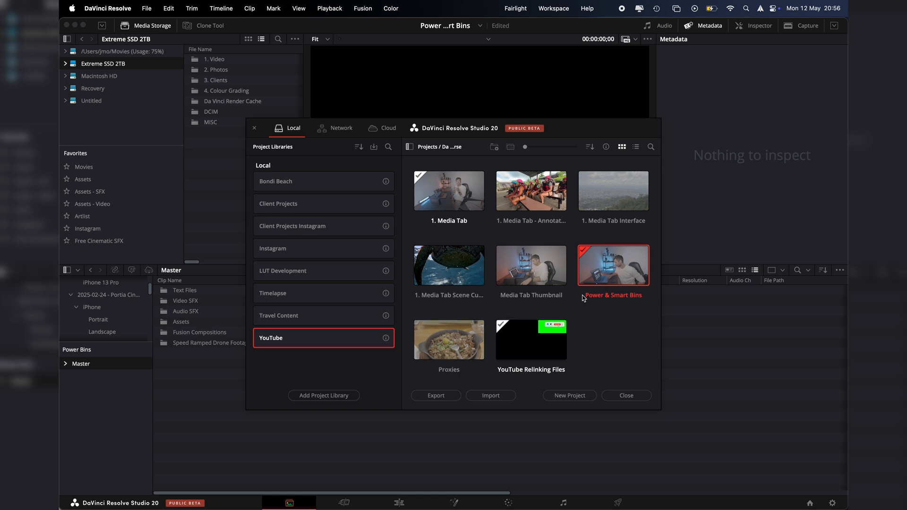
left_click(625, 395)
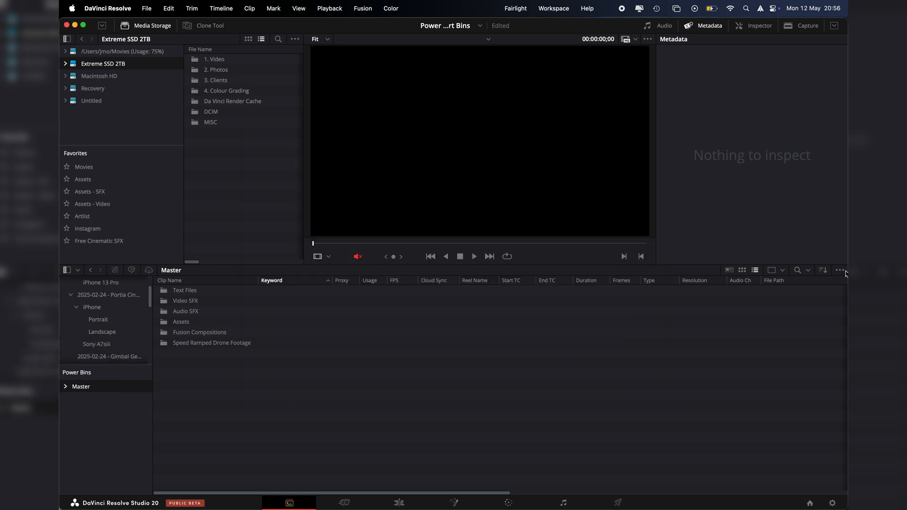
Step: Reveal the Smart Bins, return to the Edit page and move the playhead earlier
scroll("down", 3)
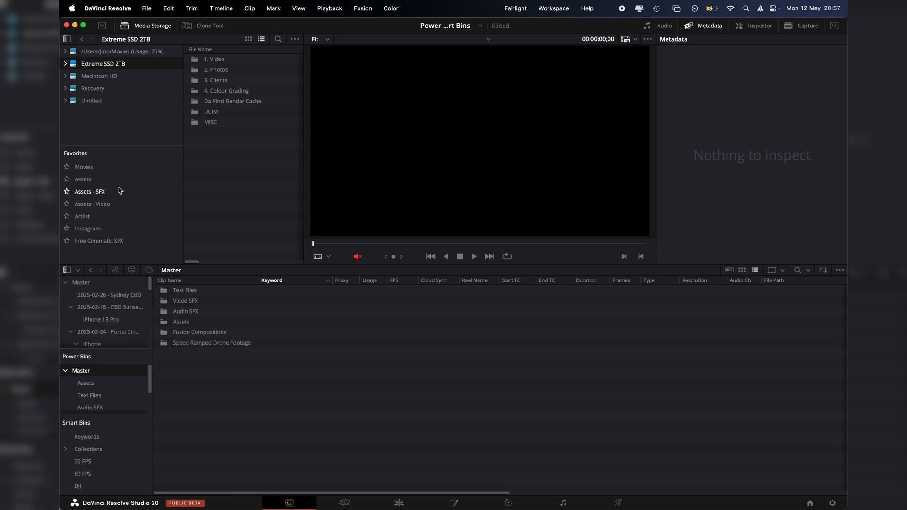
left_click(398, 501)
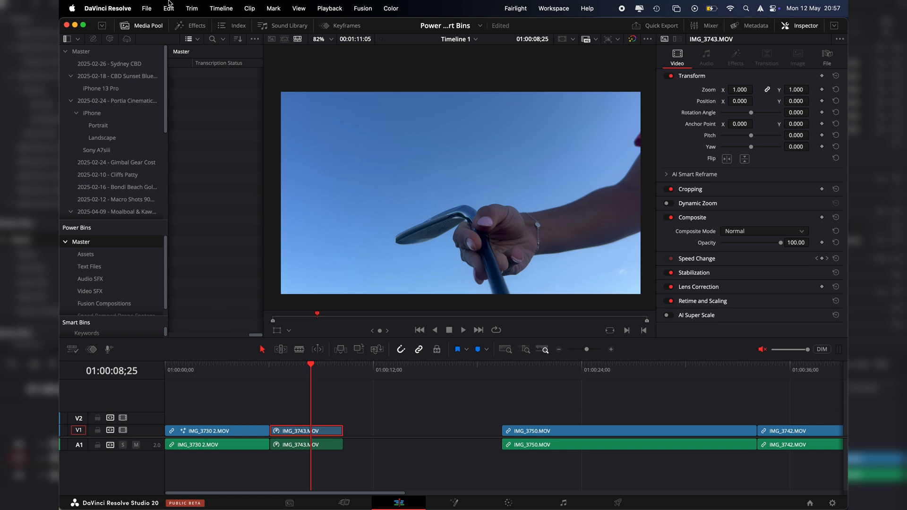
mouse_move(353, 292)
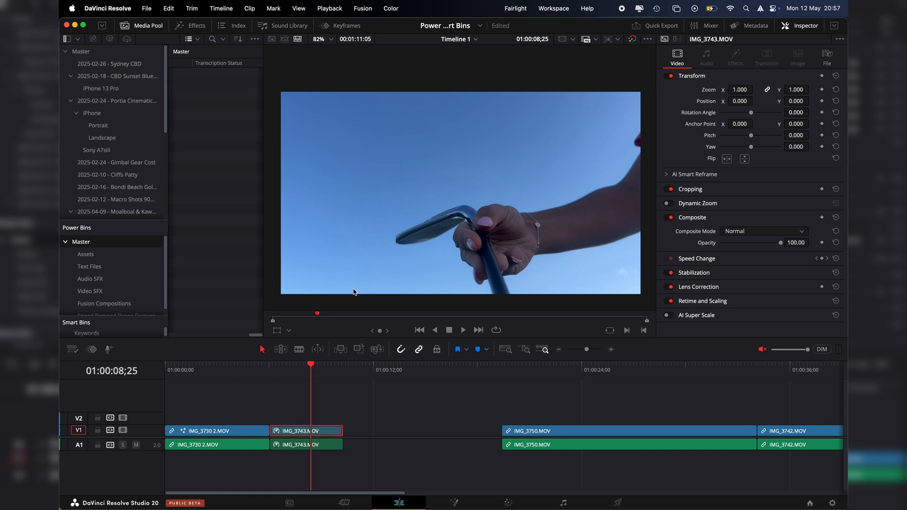
left_click(280, 370)
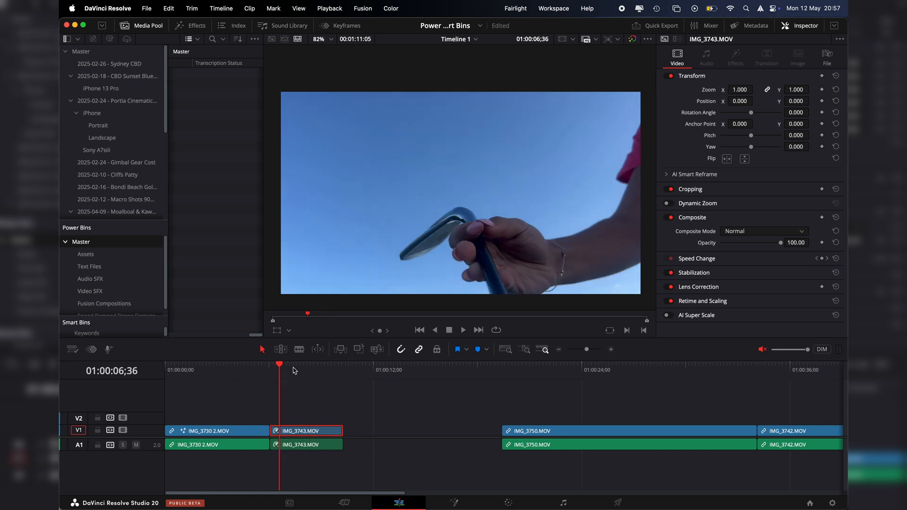
mouse_move(305, 374)
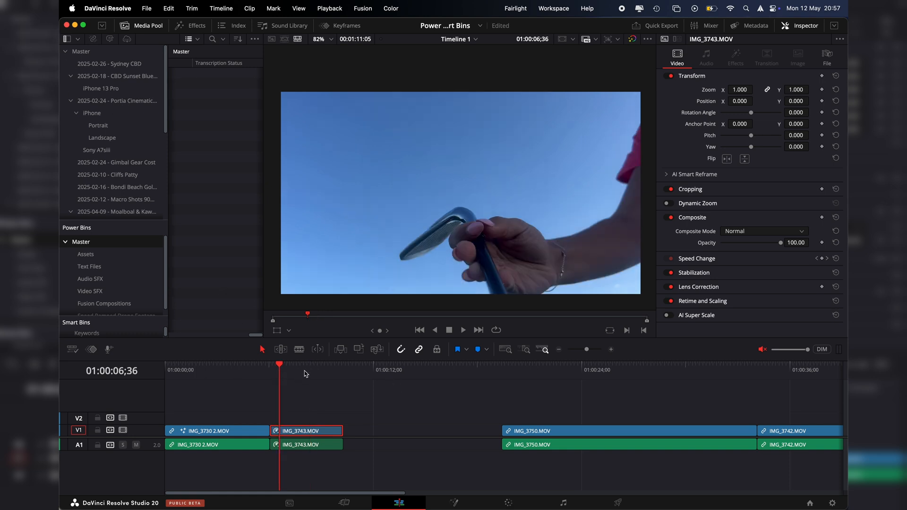